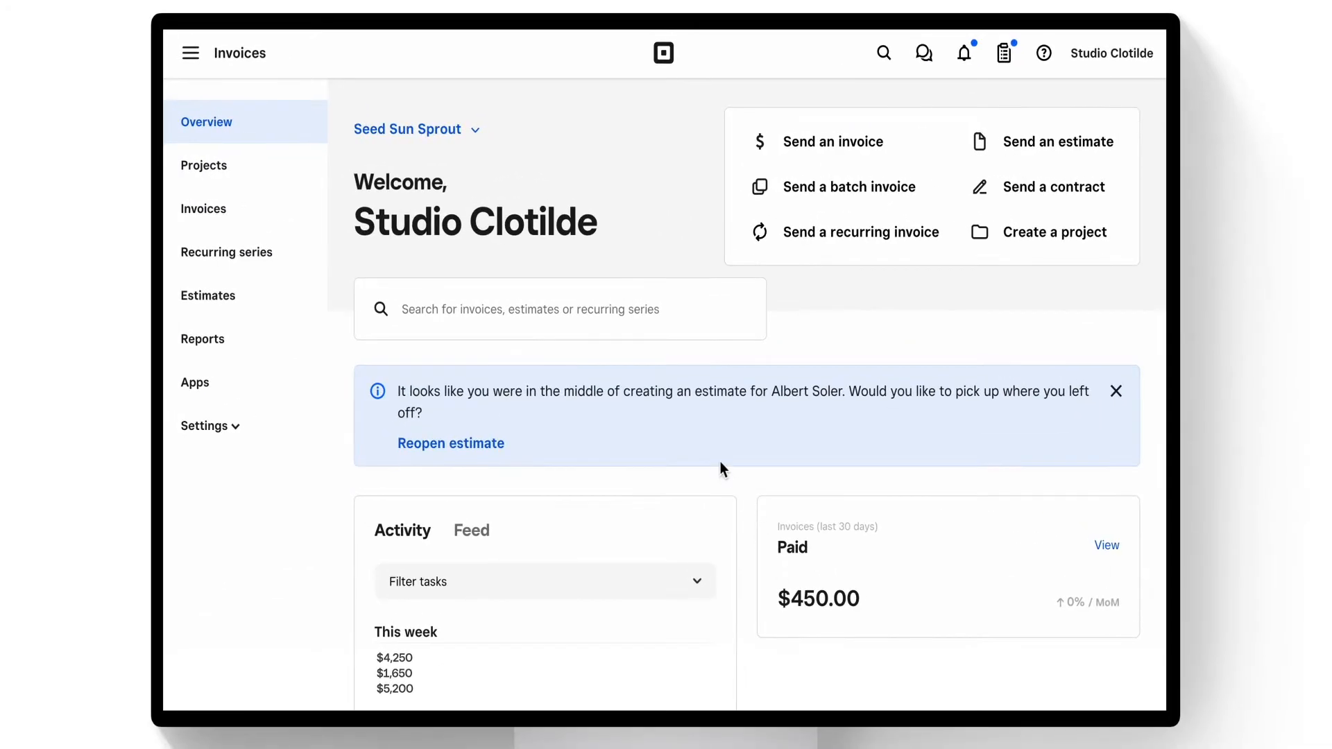
mouse_move(204, 209)
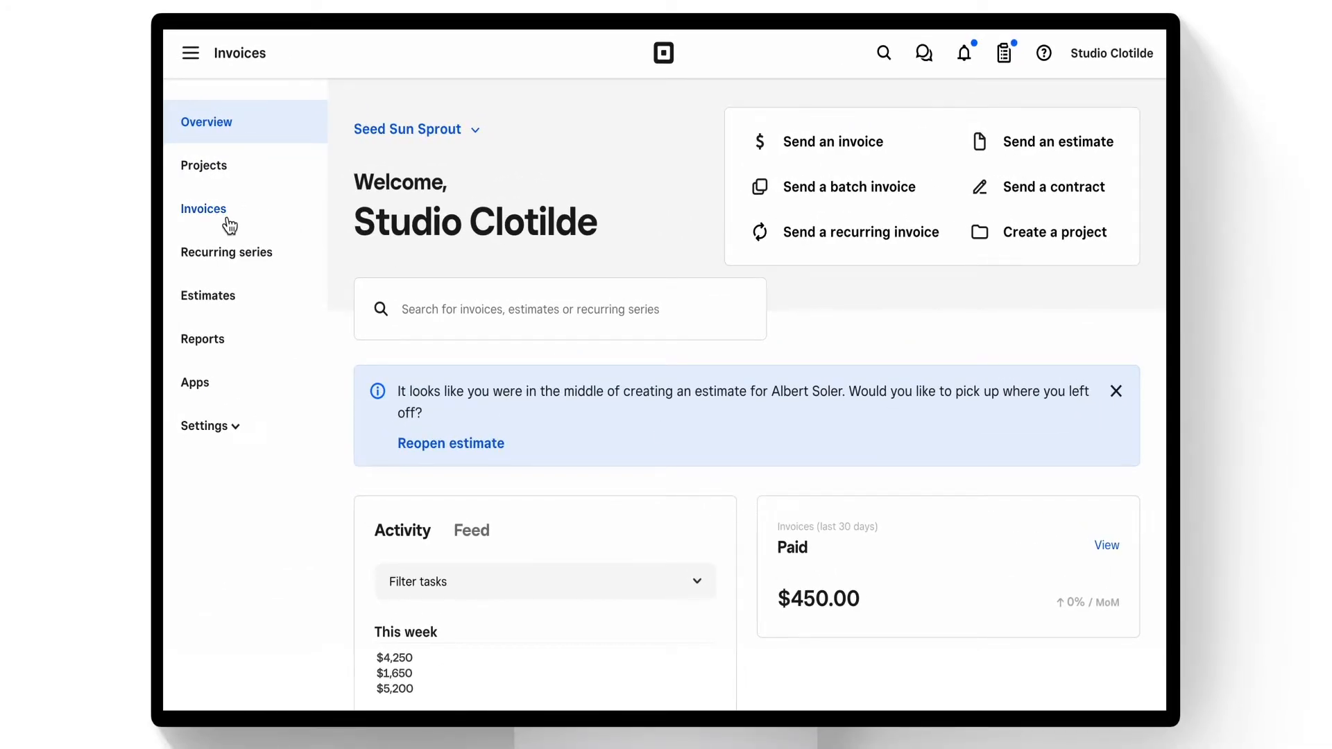
Step: Go to the invoices list and bring up the Create invoice choices for a single invoice
left_click(203, 208)
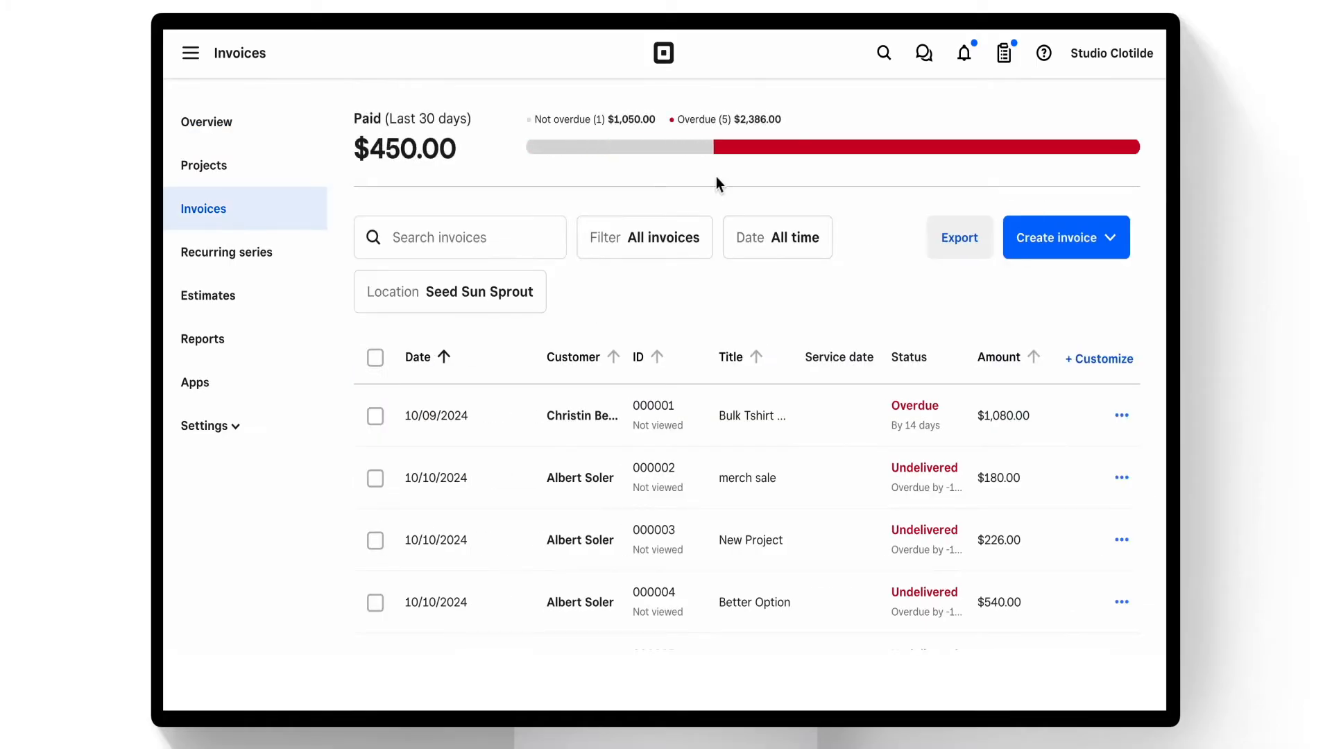
left_click(1065, 237)
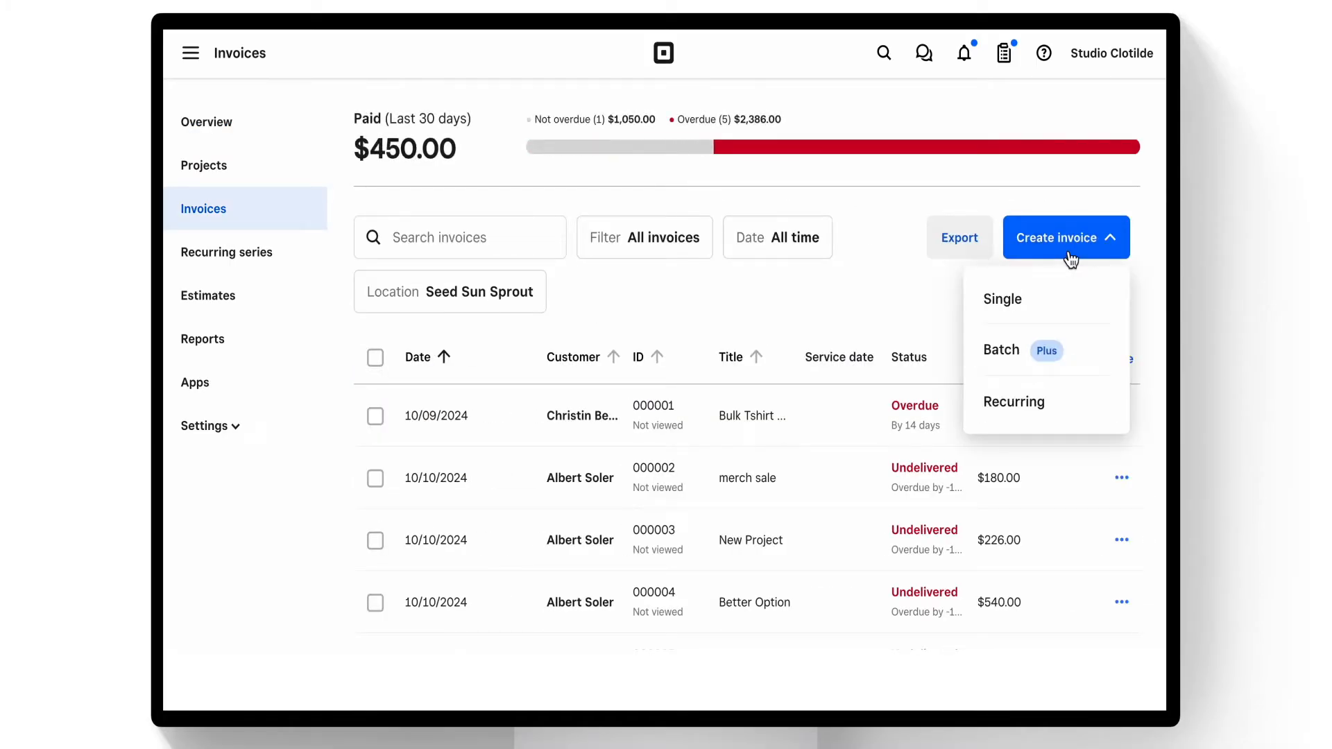
mouse_move(1046, 402)
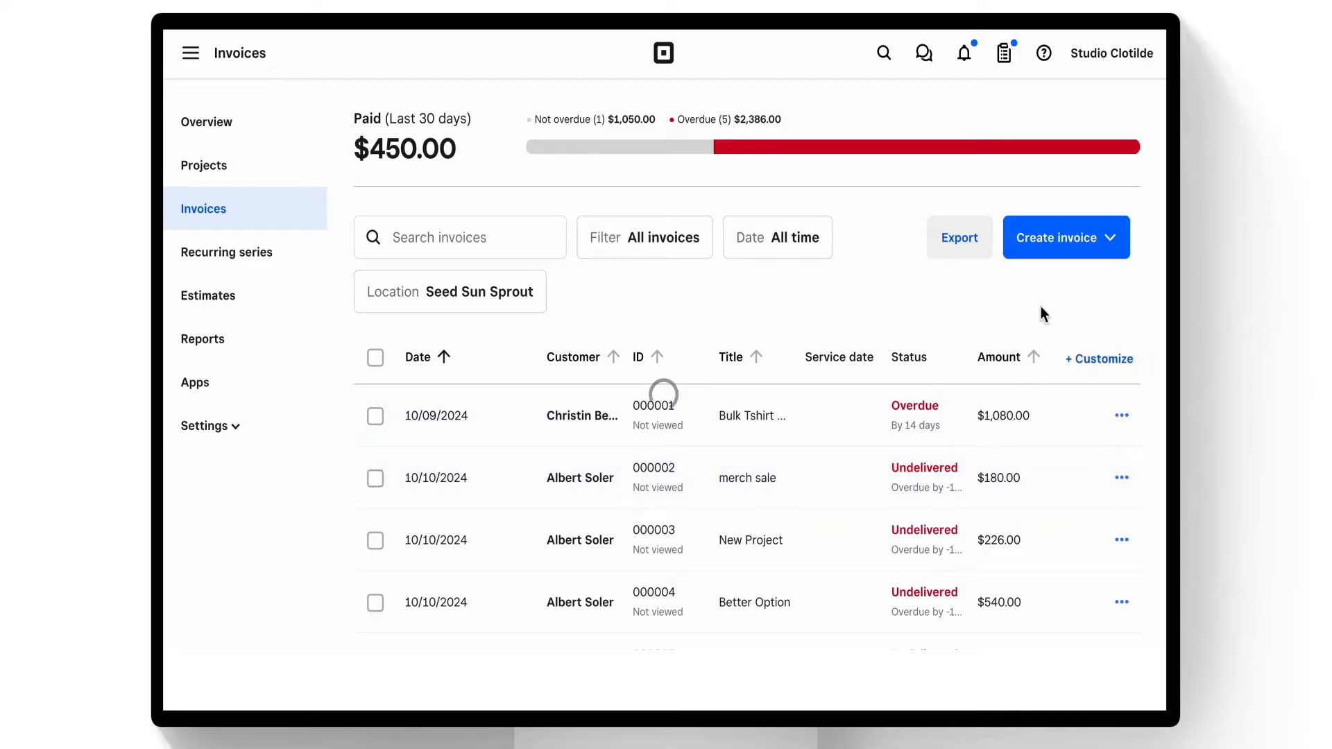
left_click(1057, 237)
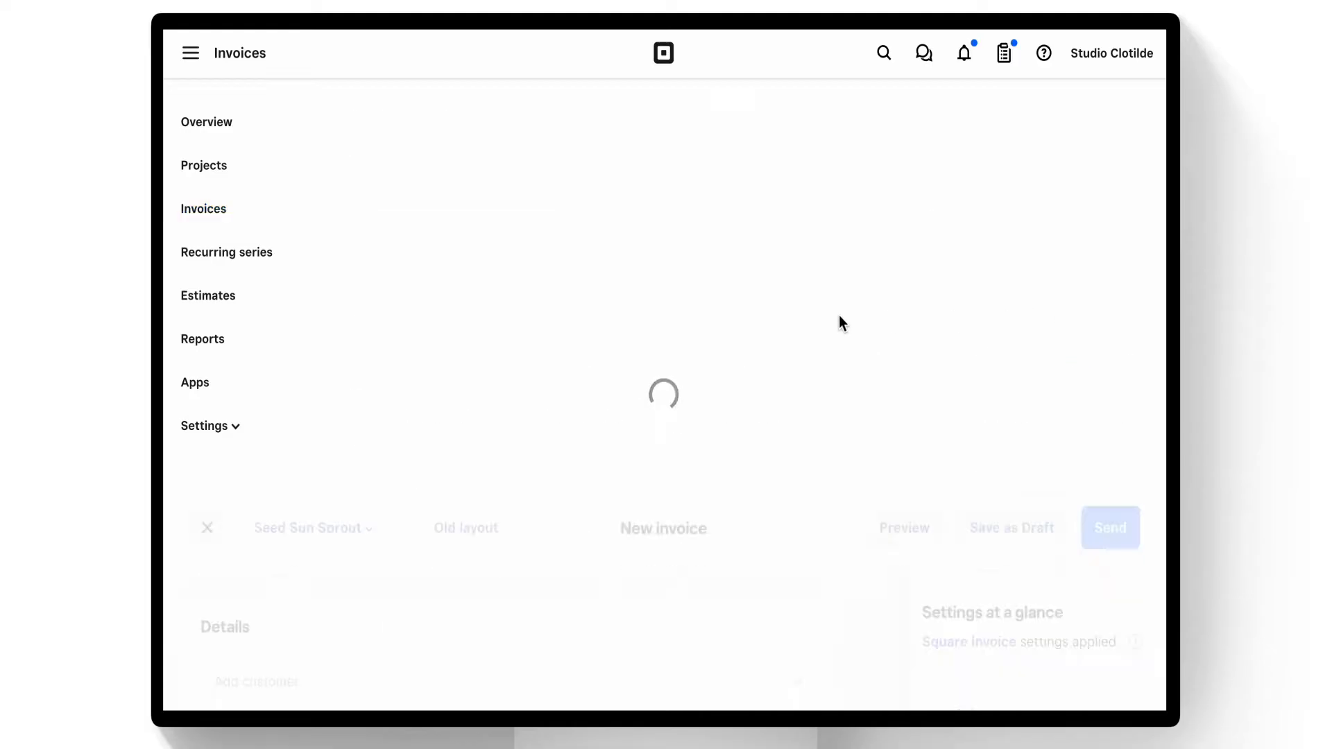
type("al")
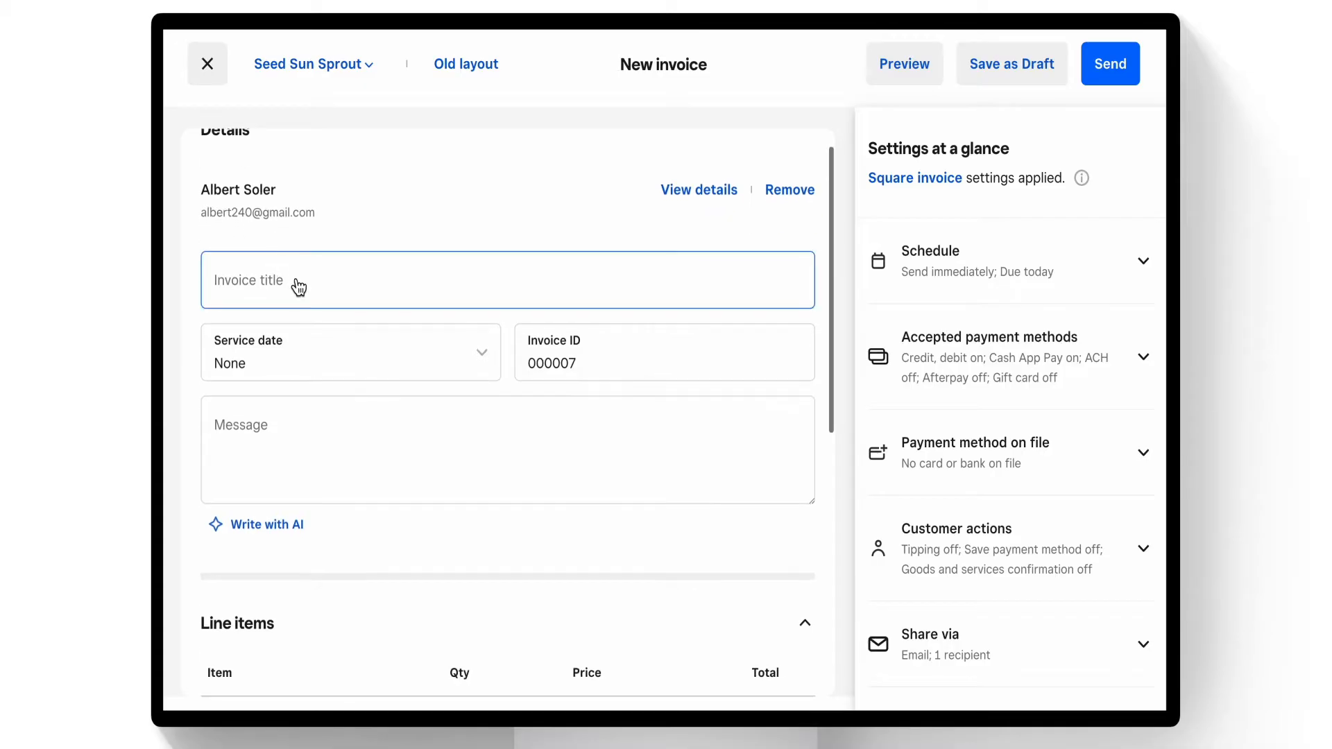
left_click(507, 280)
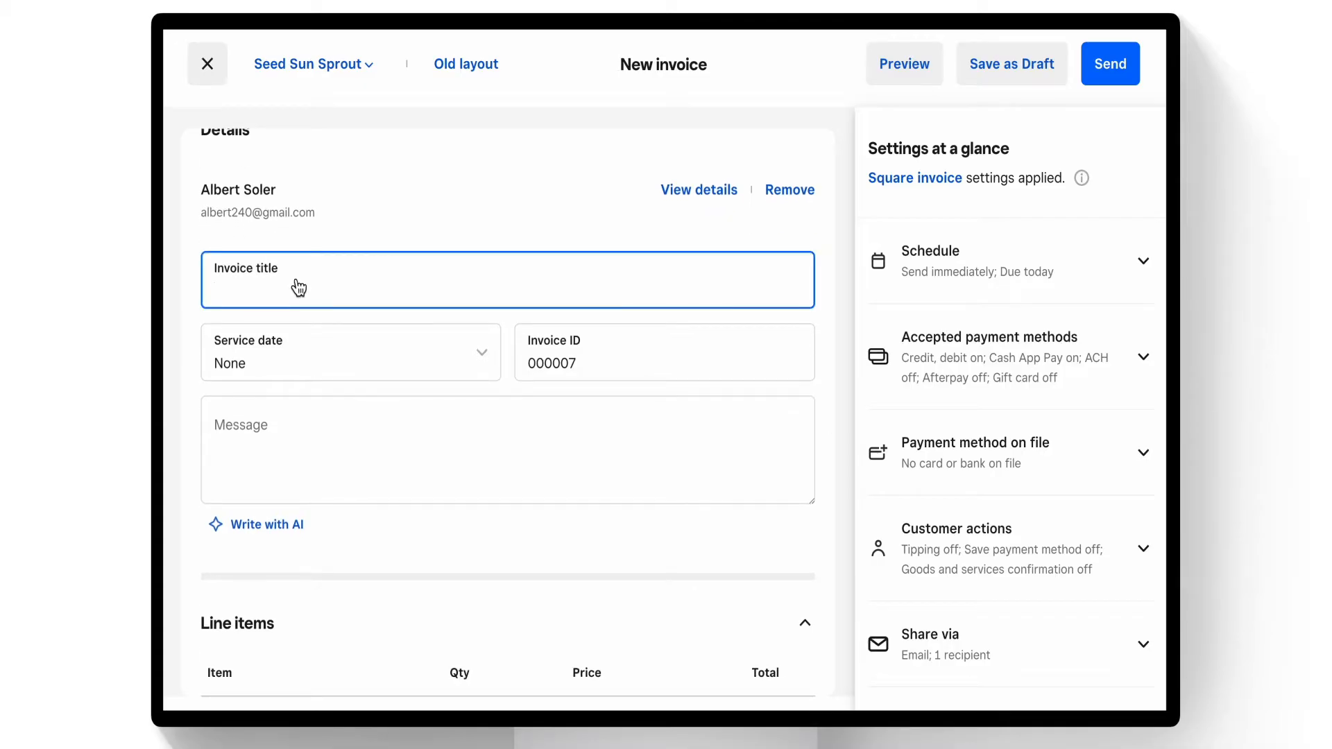
type("your purchase")
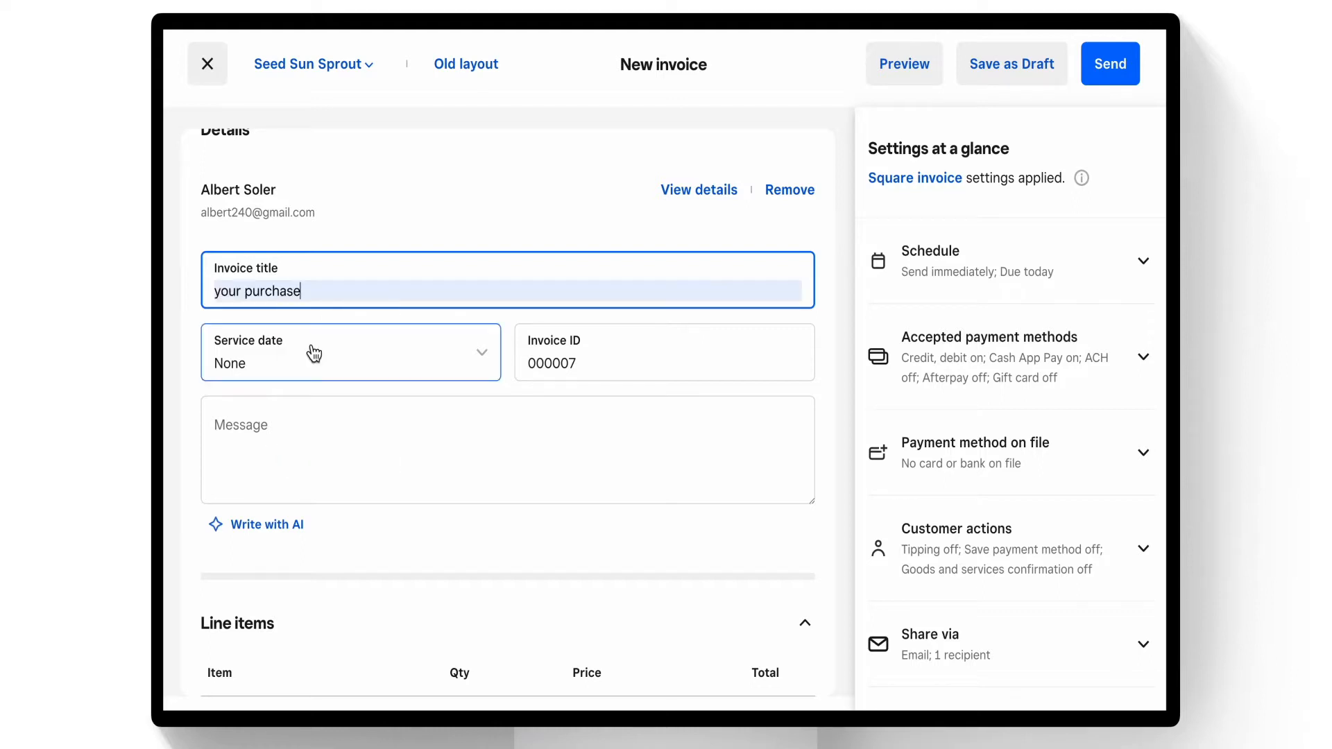
mouse_move(424, 385)
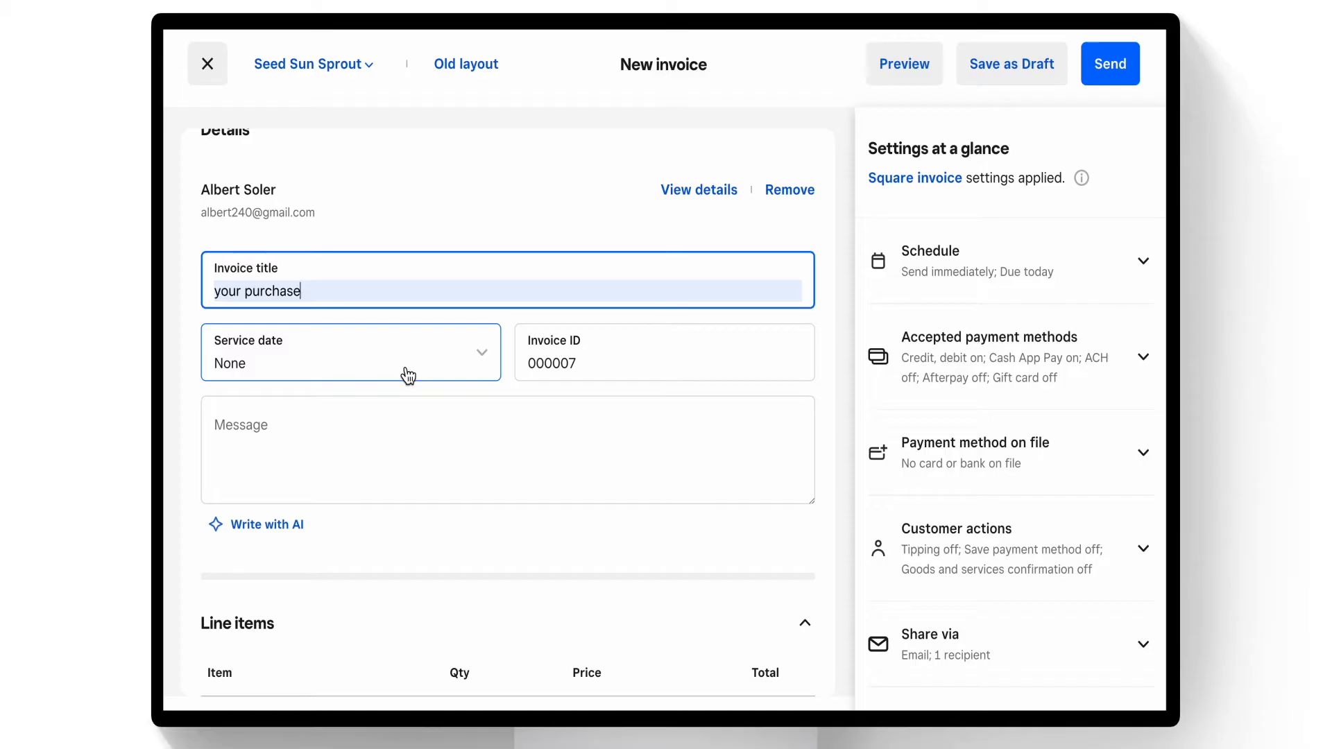
left_click(507, 450)
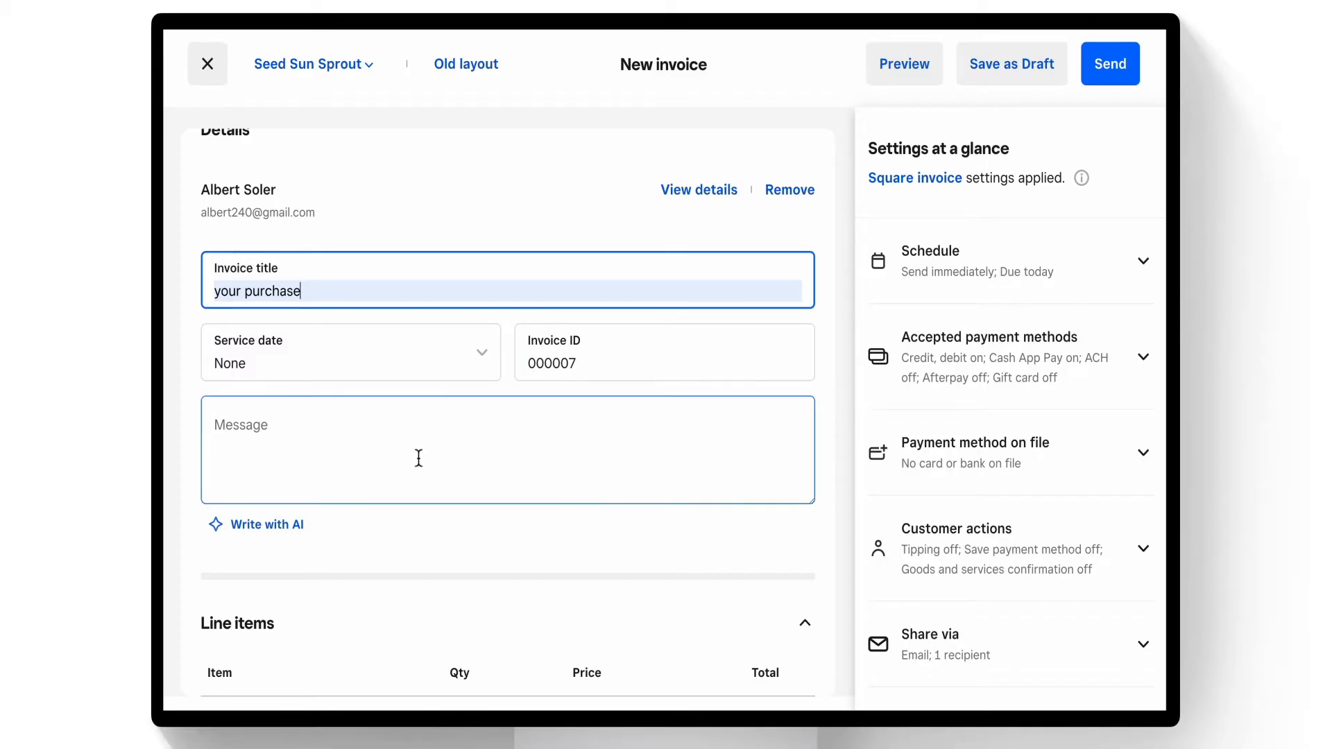
Step: Add the Classic Tee line item (search 'class') and choose its XL variation
scroll("down", 3)
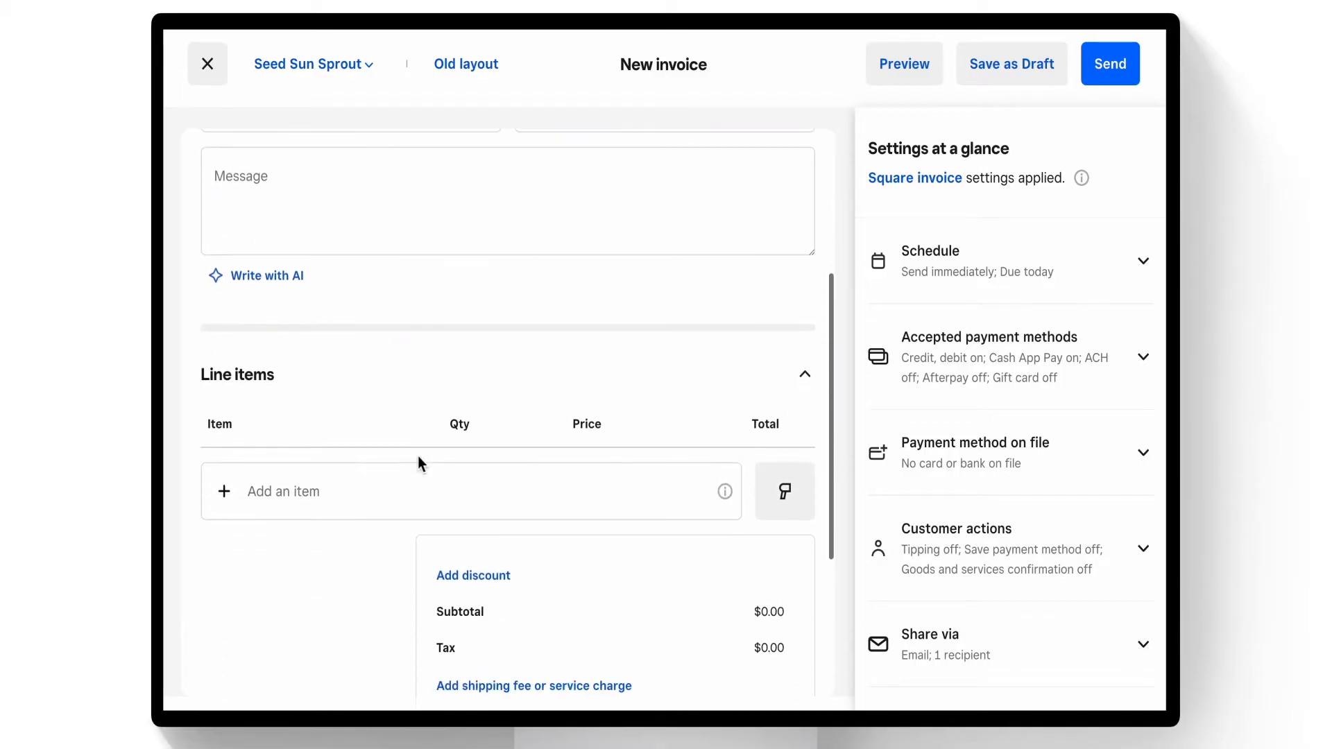
type("class")
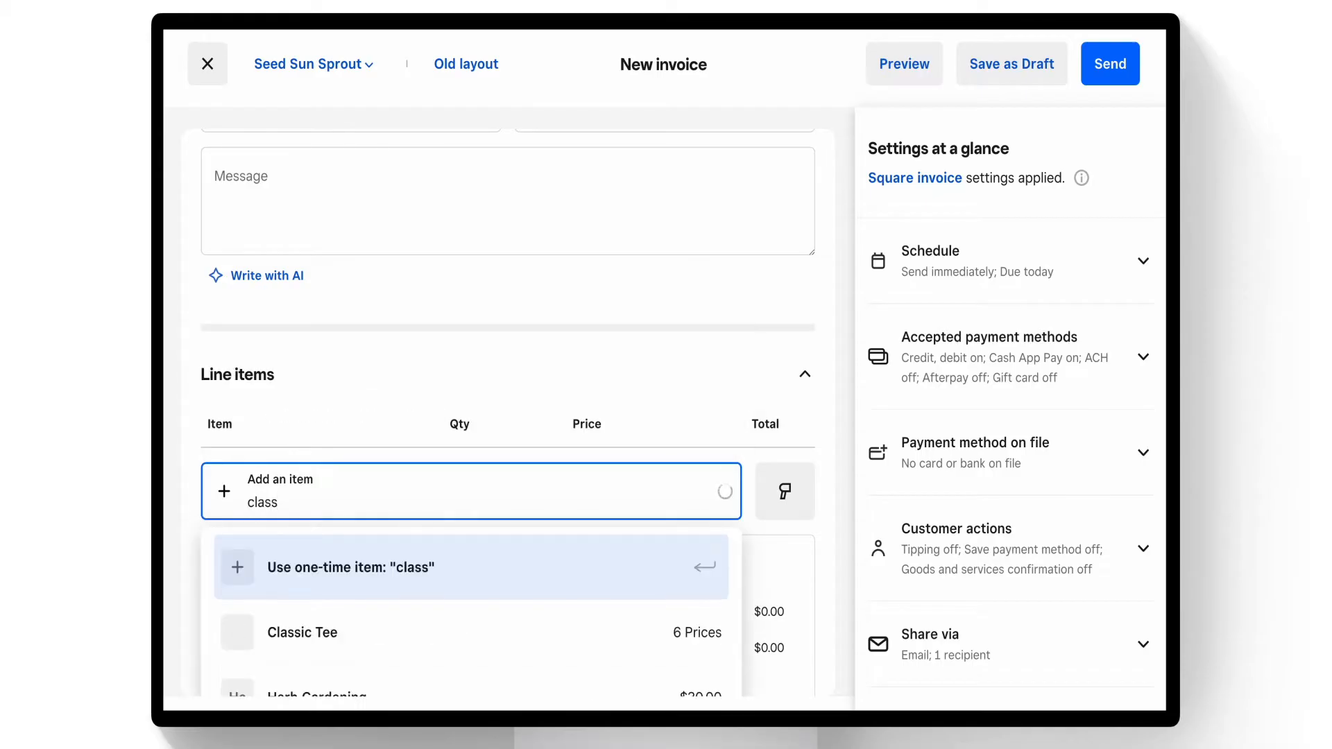
left_click(302, 631)
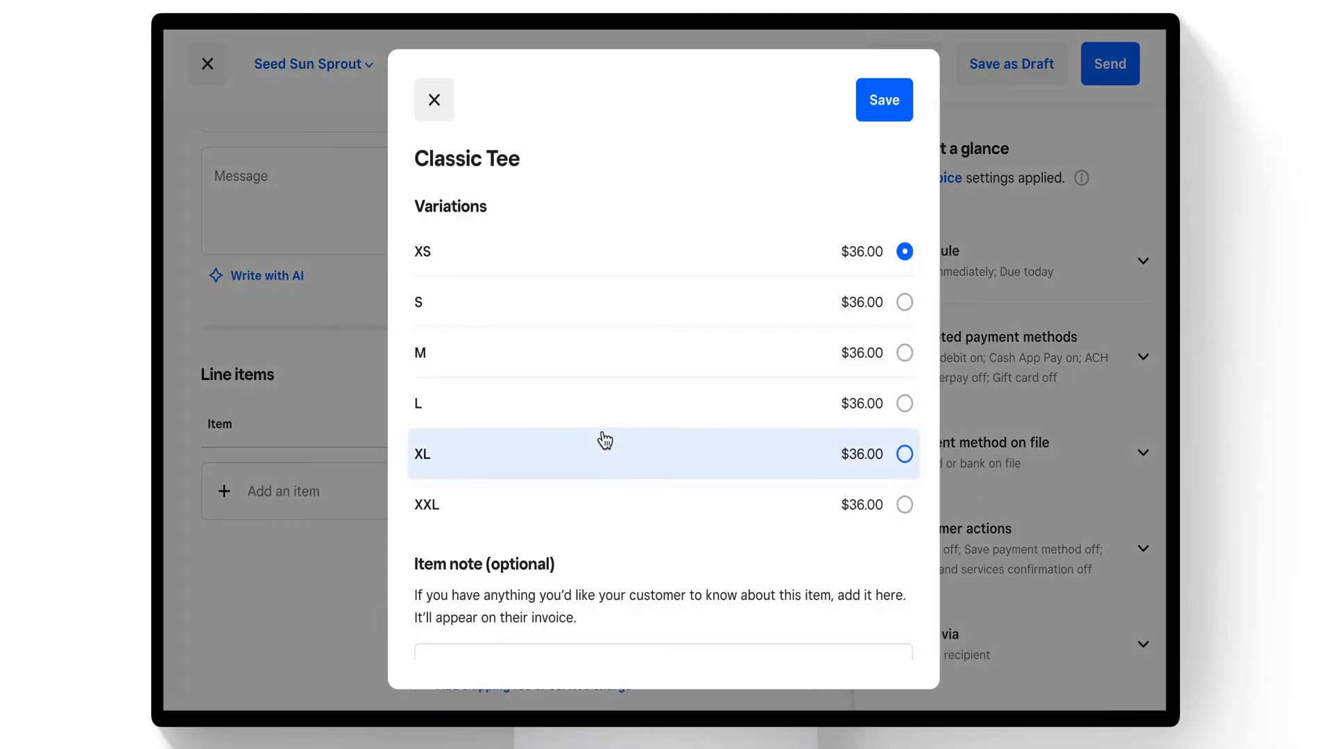
mouse_move(569, 537)
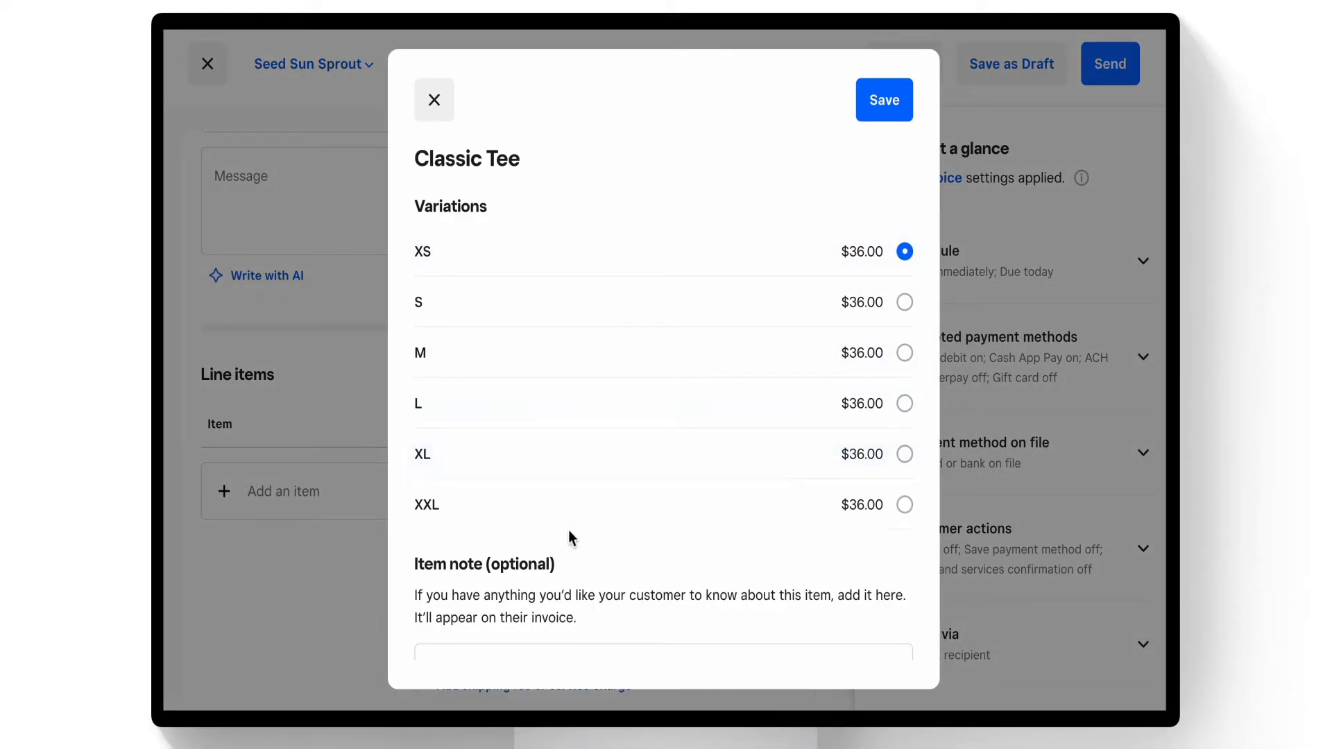
mouse_move(813, 453)
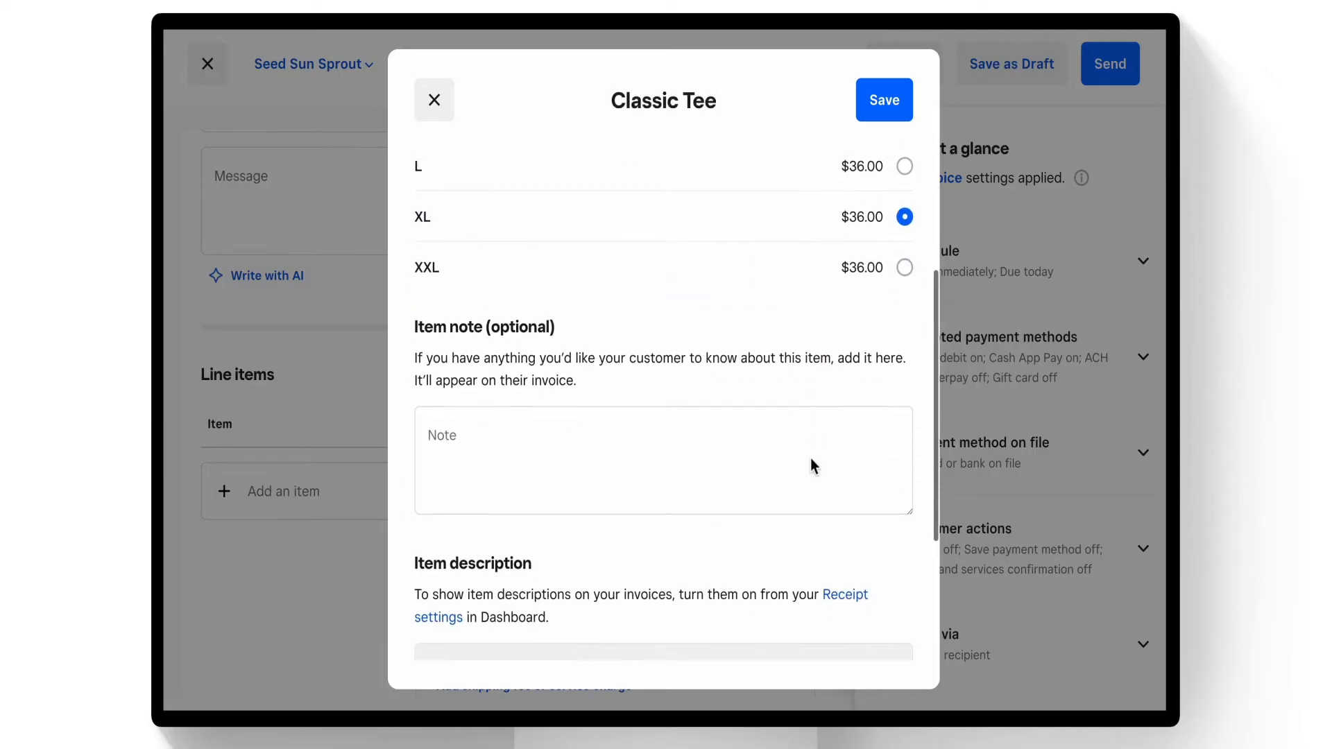
left_click(662, 460)
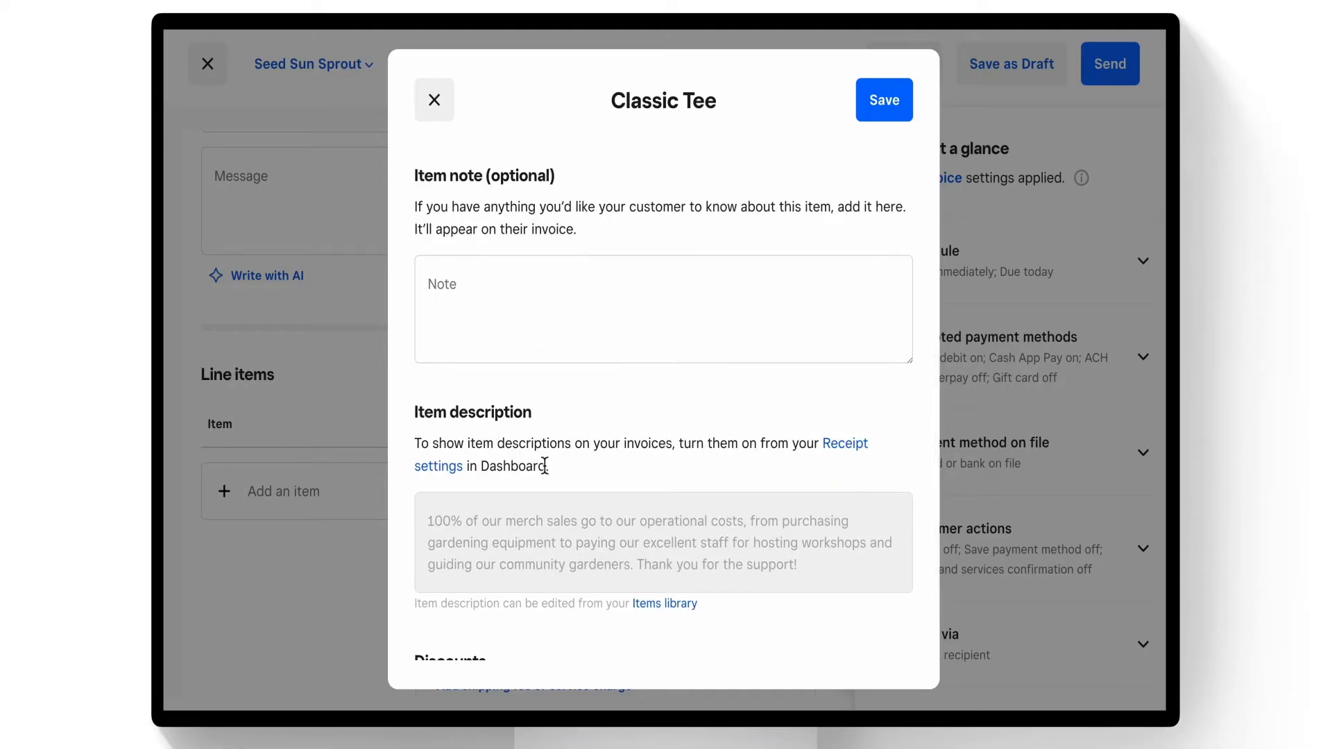
mouse_move(535, 530)
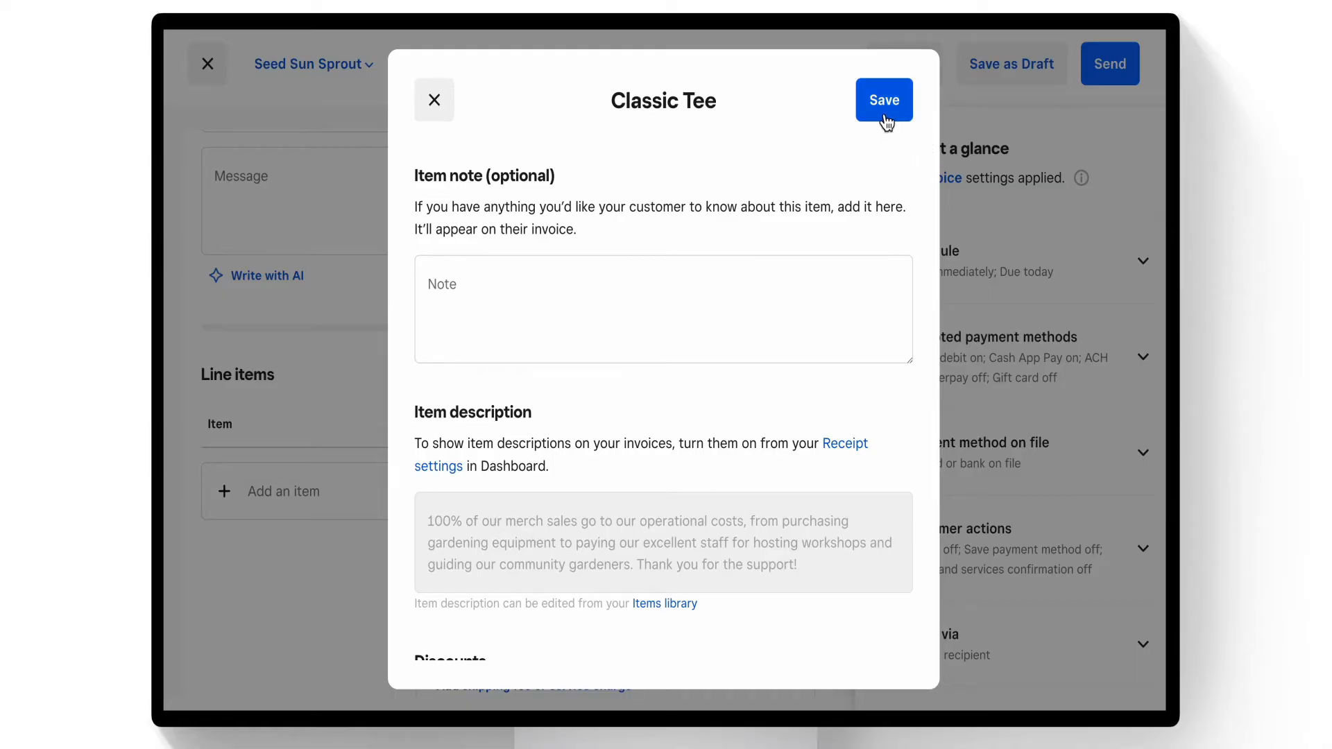
Step: Save the XL Classic Tee at quantity 5 for $180.00 and scroll to the schedule settings
left_click(883, 100)
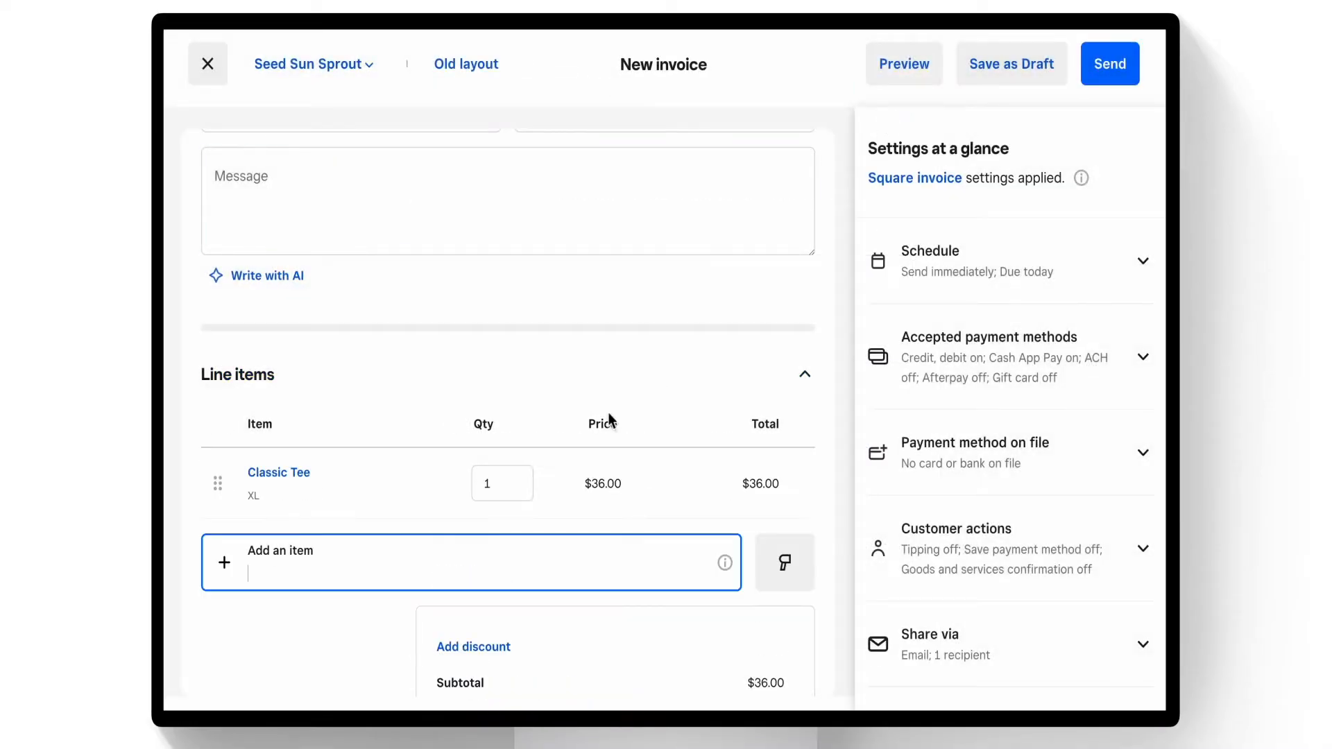
left_click(501, 484)
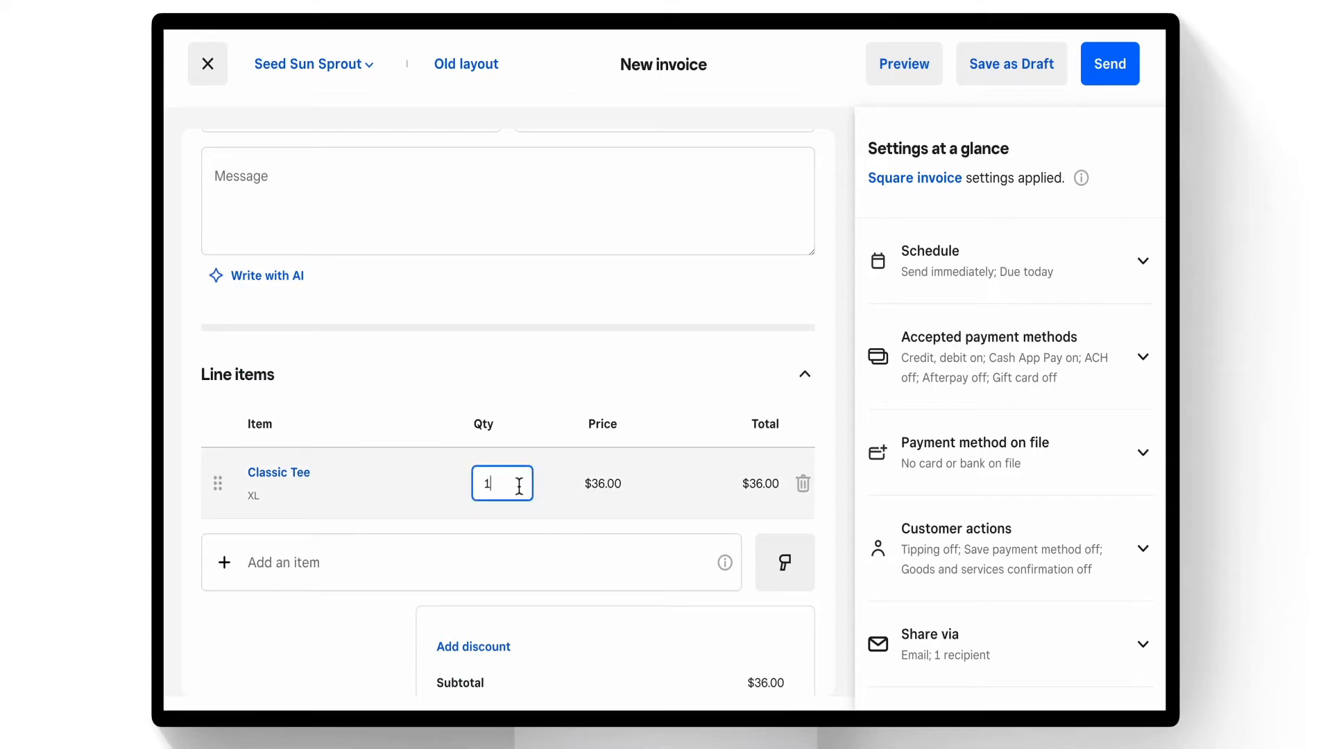
type("15")
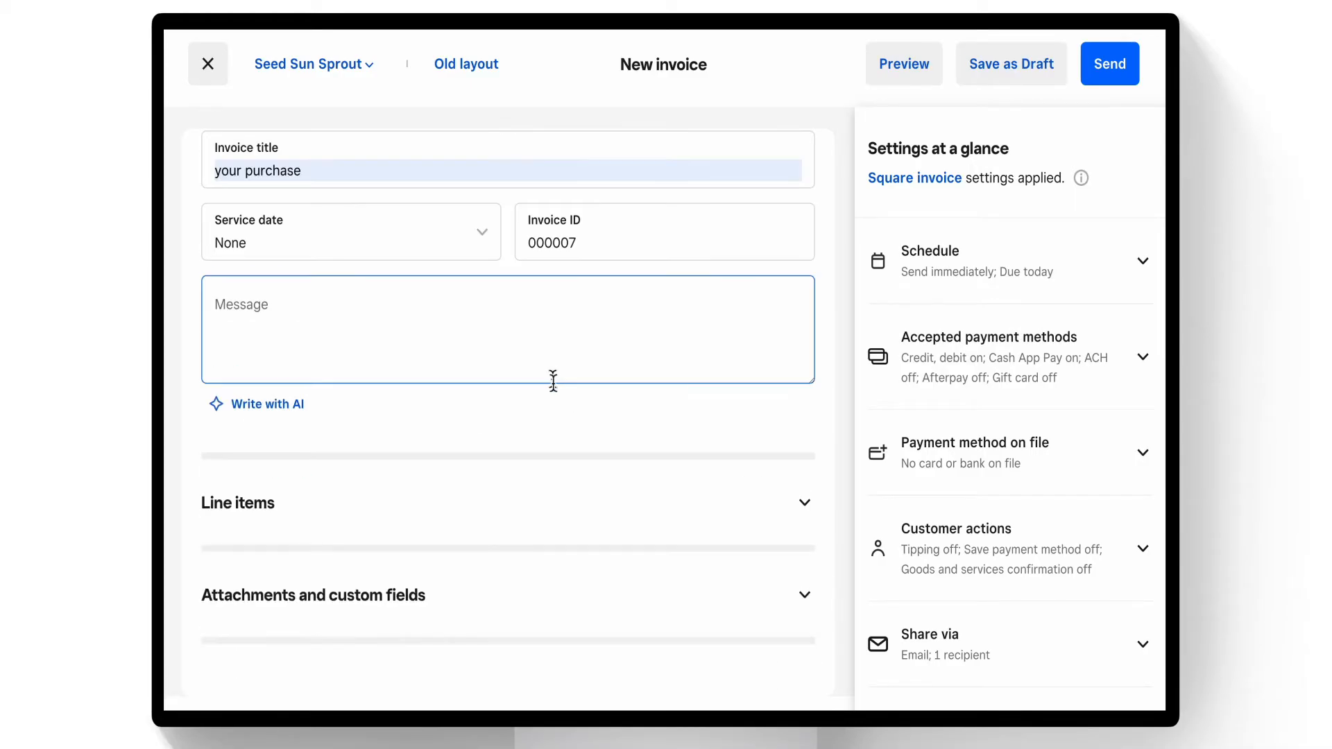
left_click(238, 502)
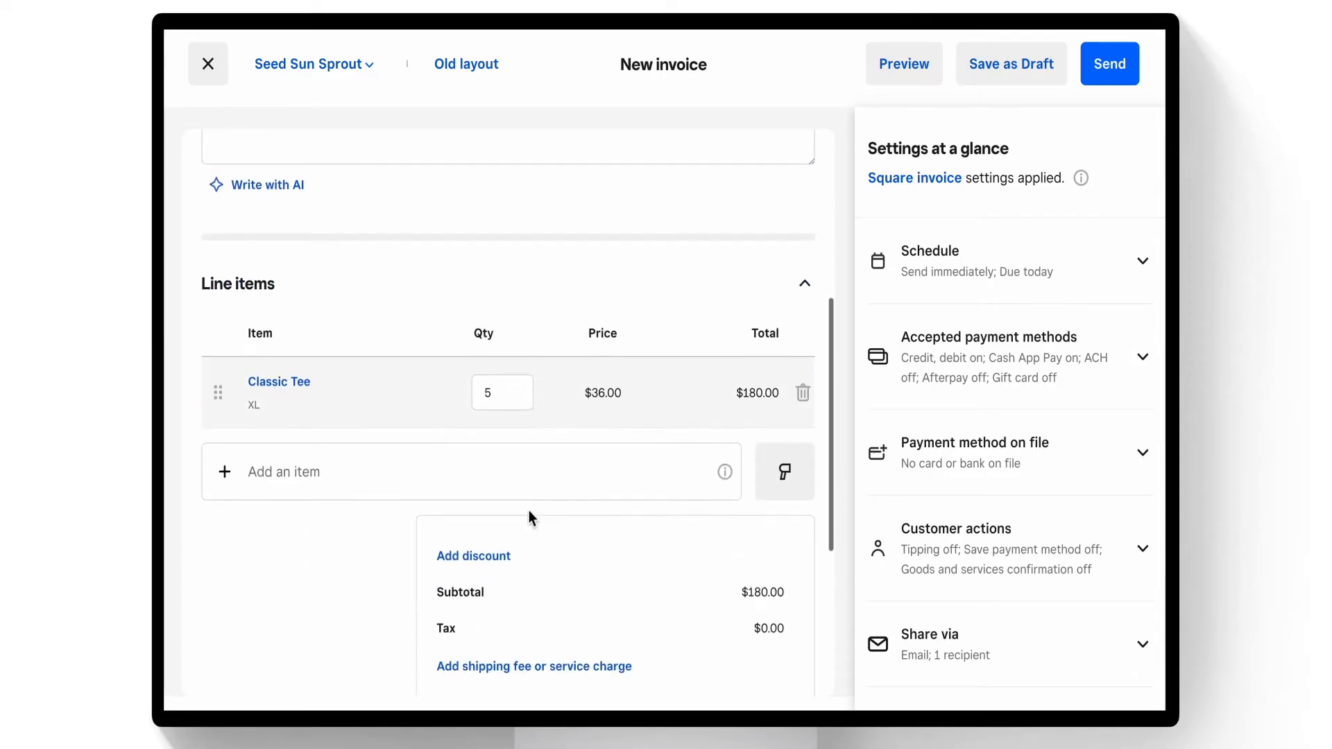
scroll("down", 3)
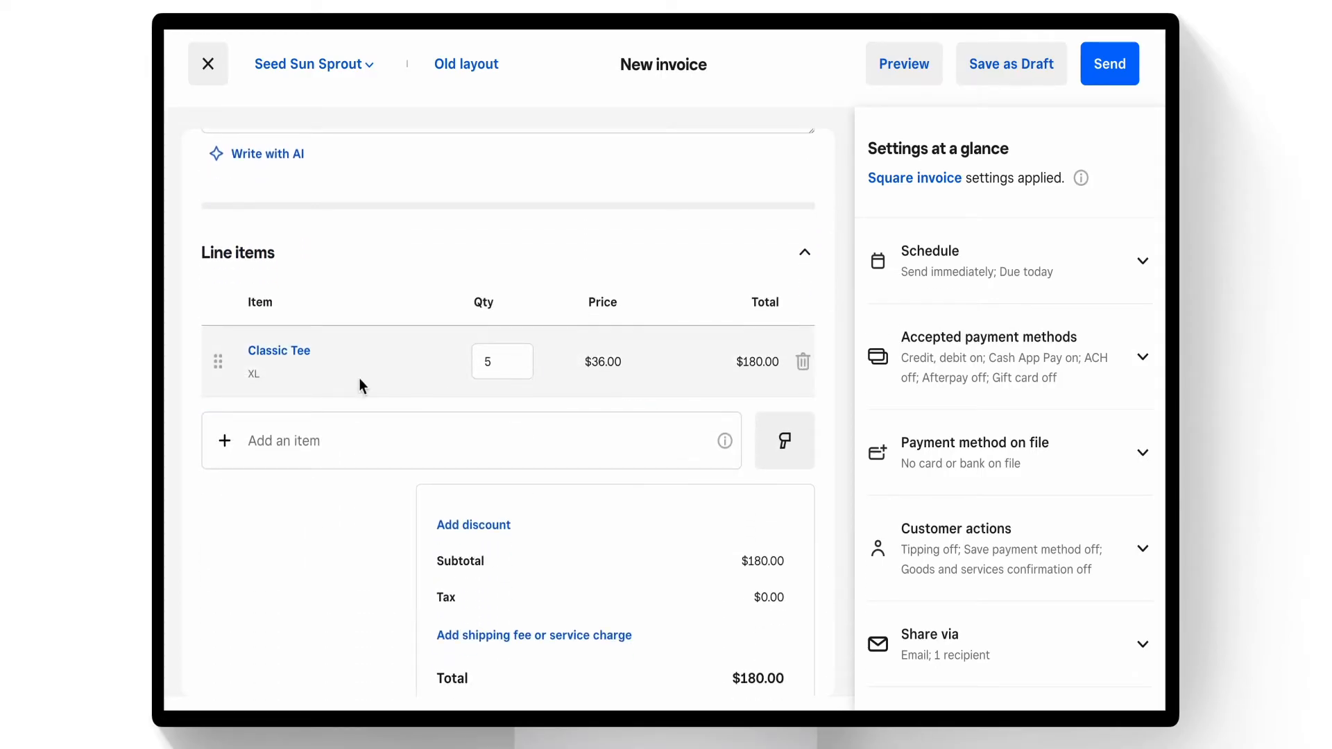
scroll("down", 3)
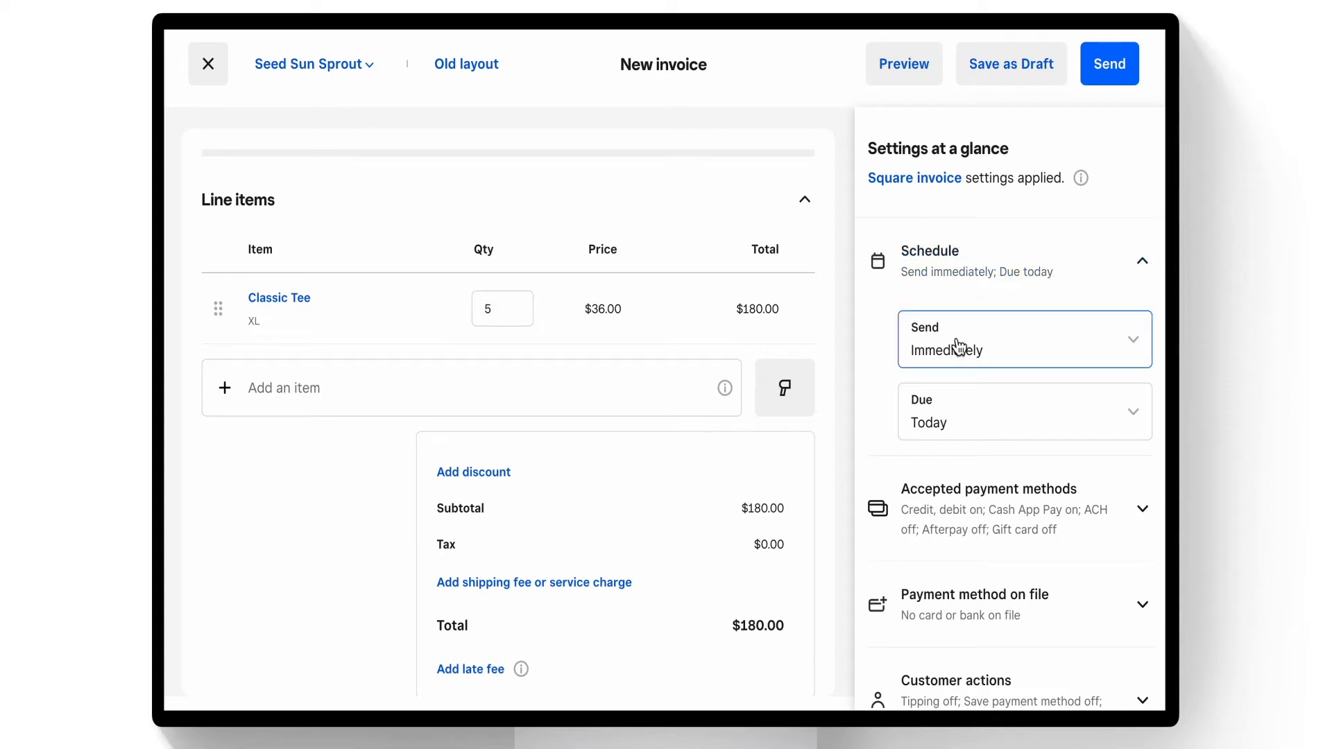
Step: Set payment due In 7 days and tick Gift card among accepted payment methods
left_click(1023, 412)
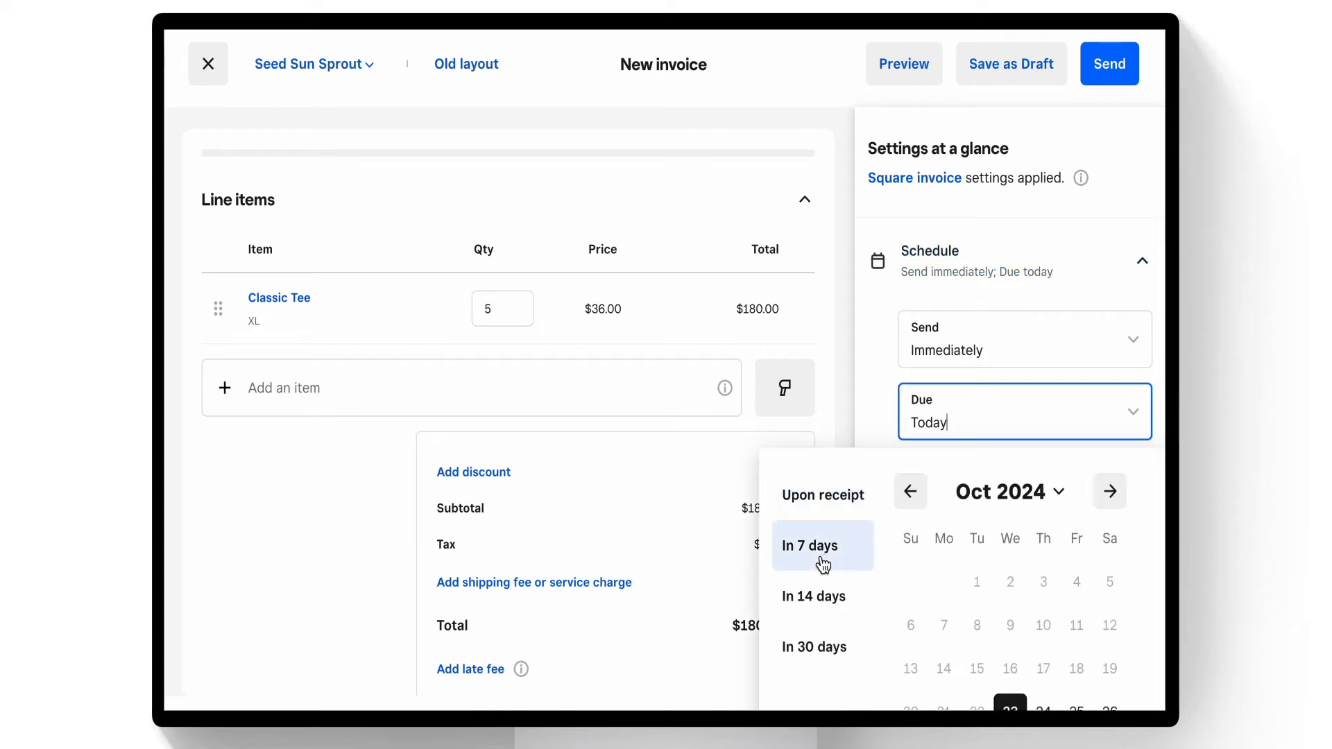
left_click(809, 545)
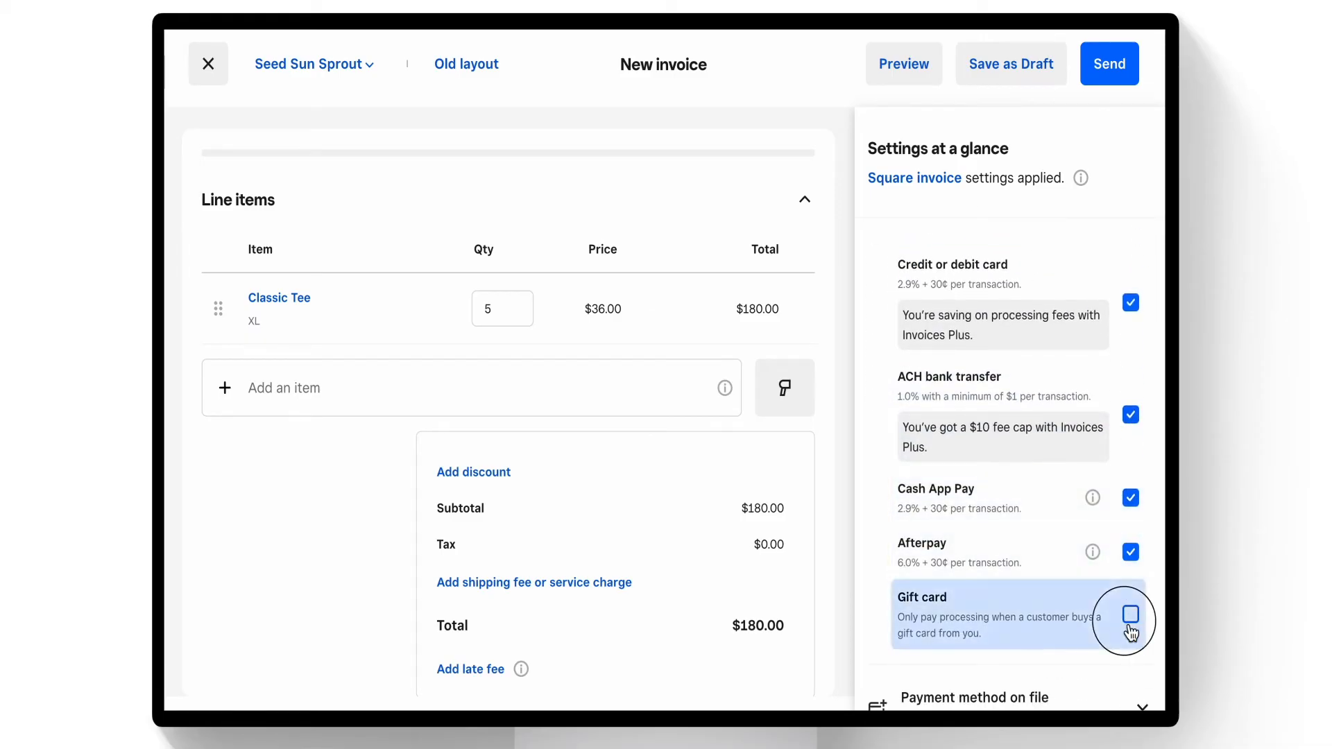
left_click(1130, 614)
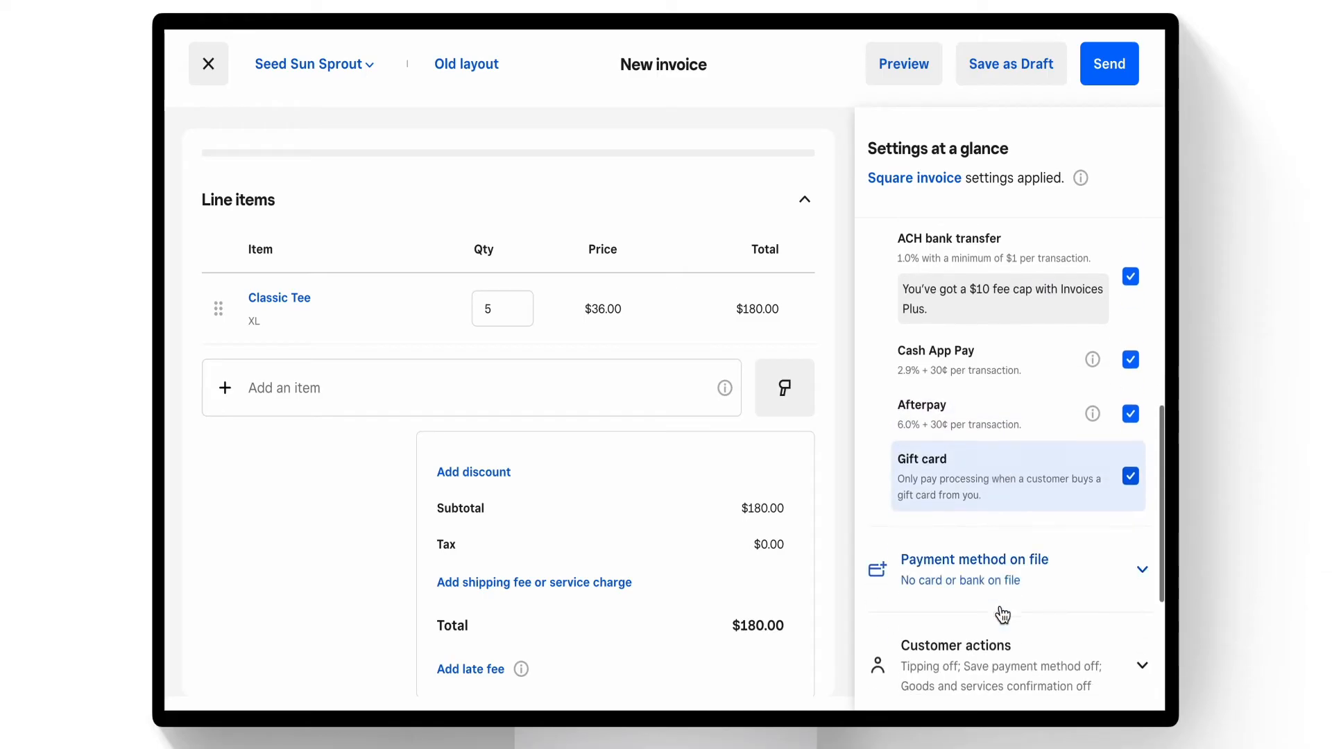
scroll("down", 3)
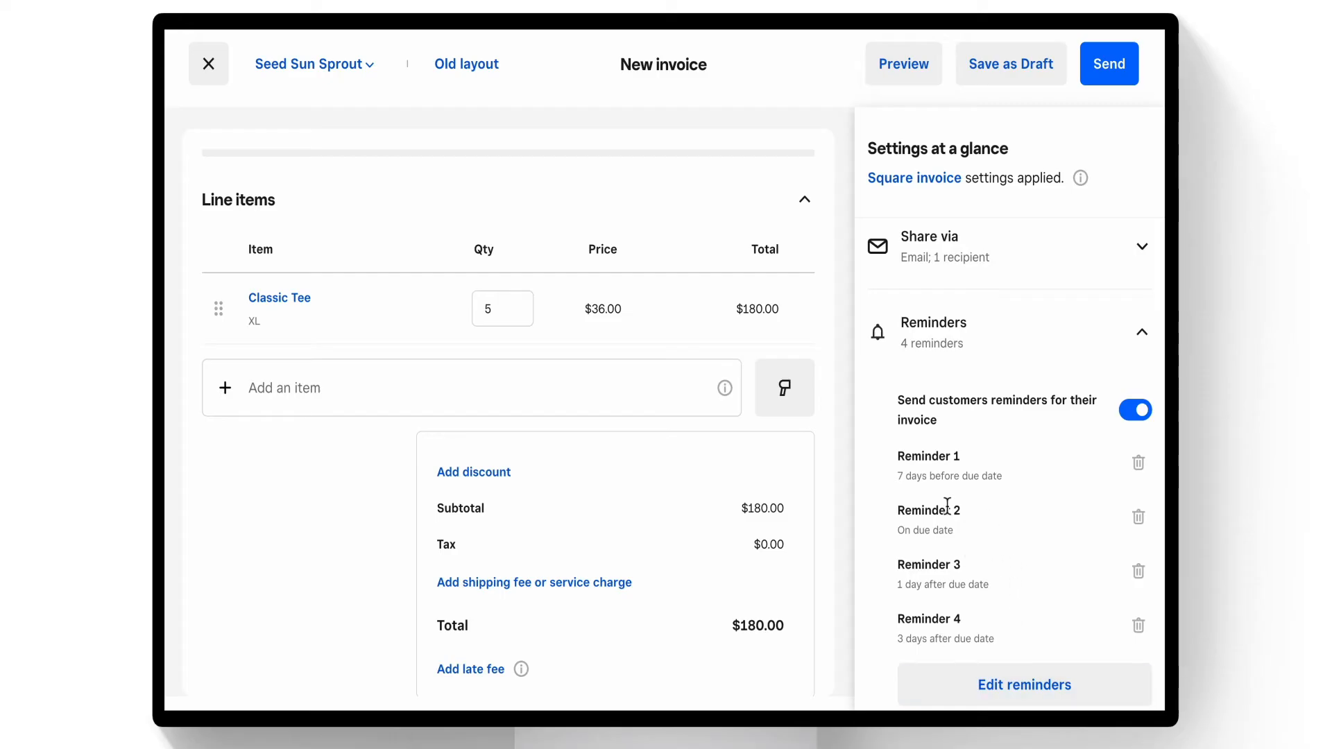
mouse_move(994, 605)
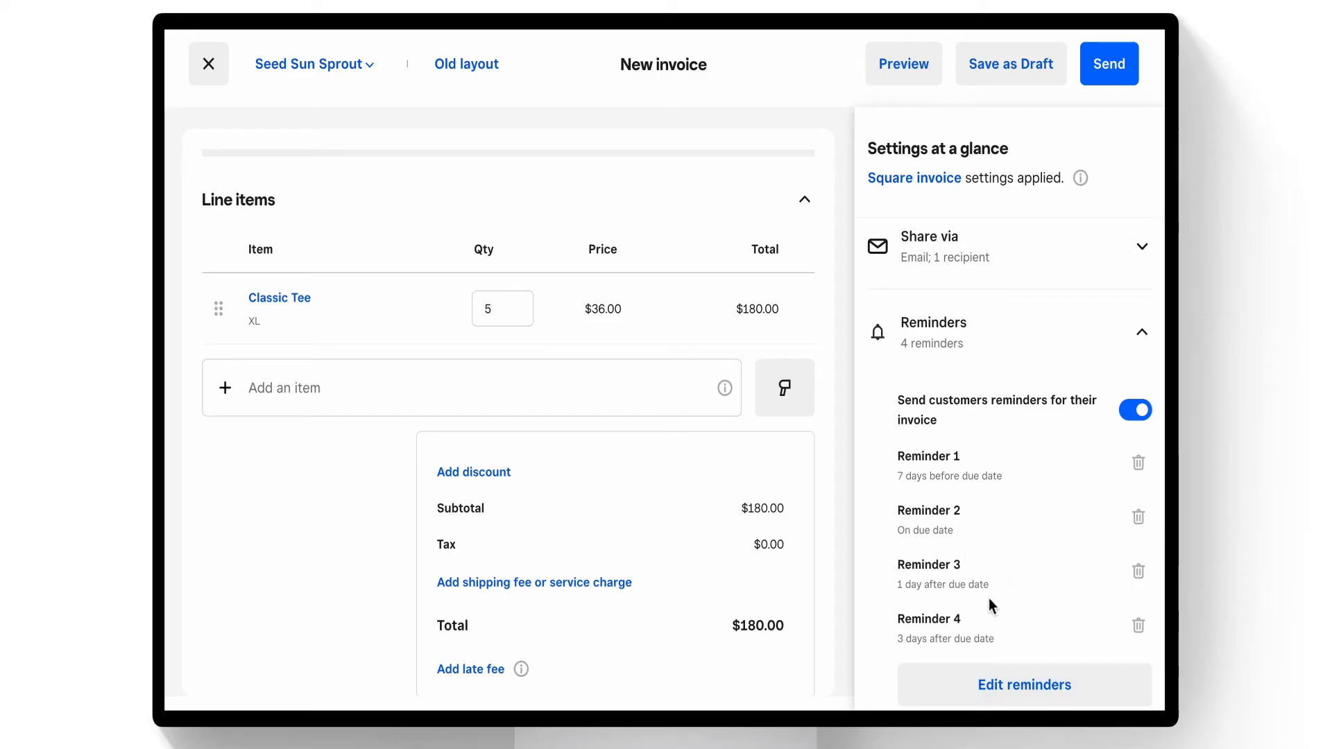
mouse_move(987, 177)
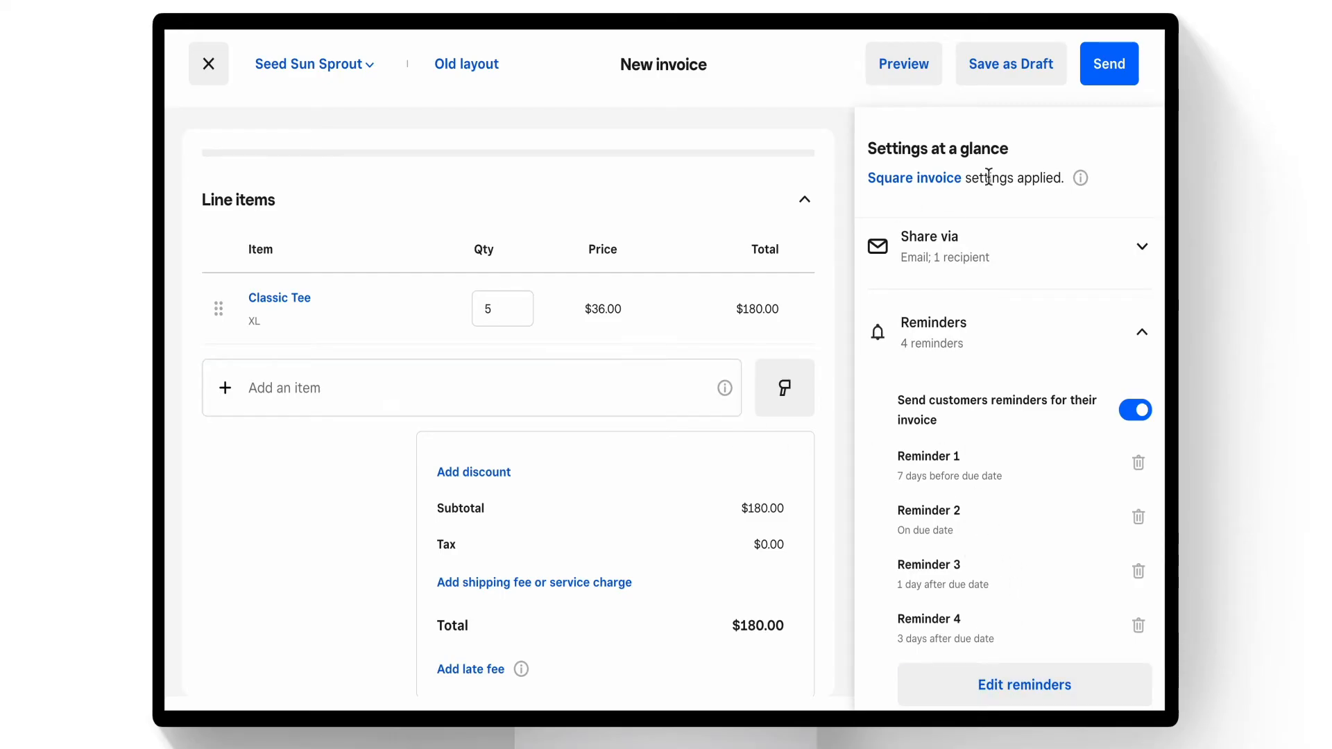
mouse_move(780, 352)
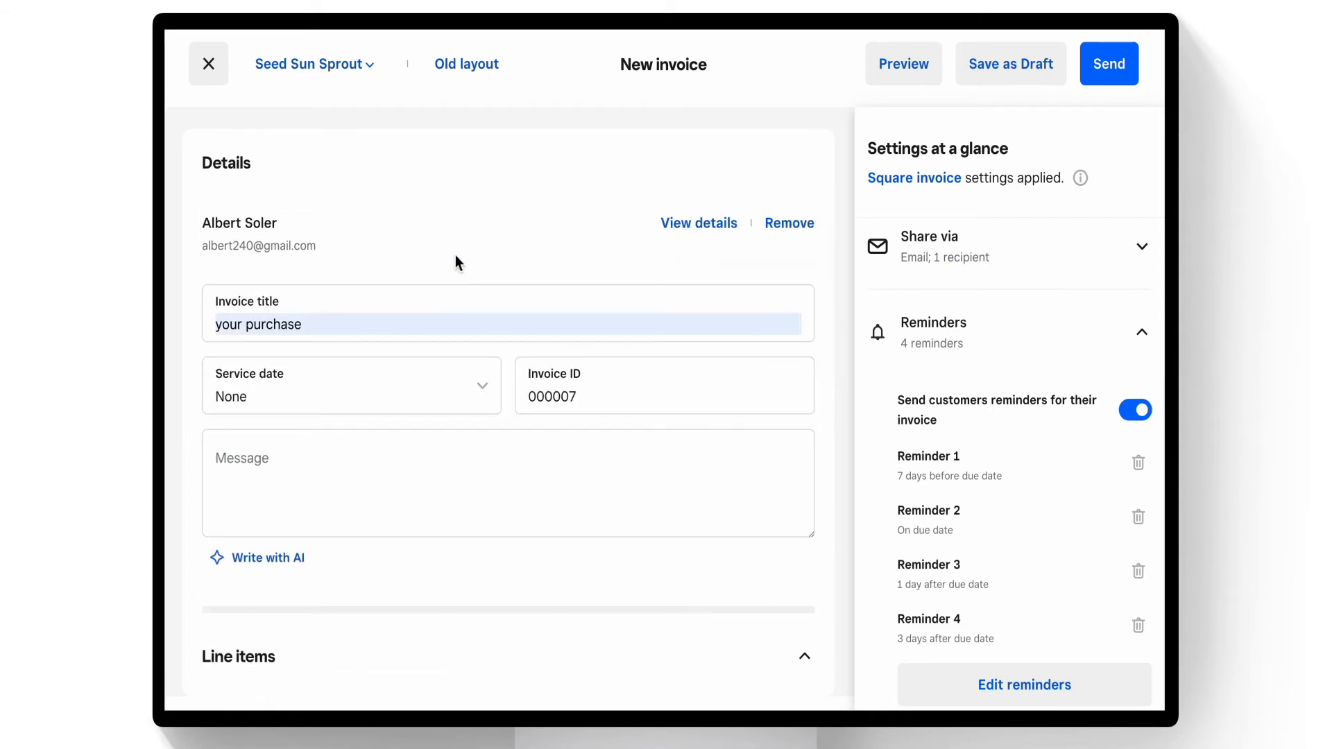
scroll("down", 3)
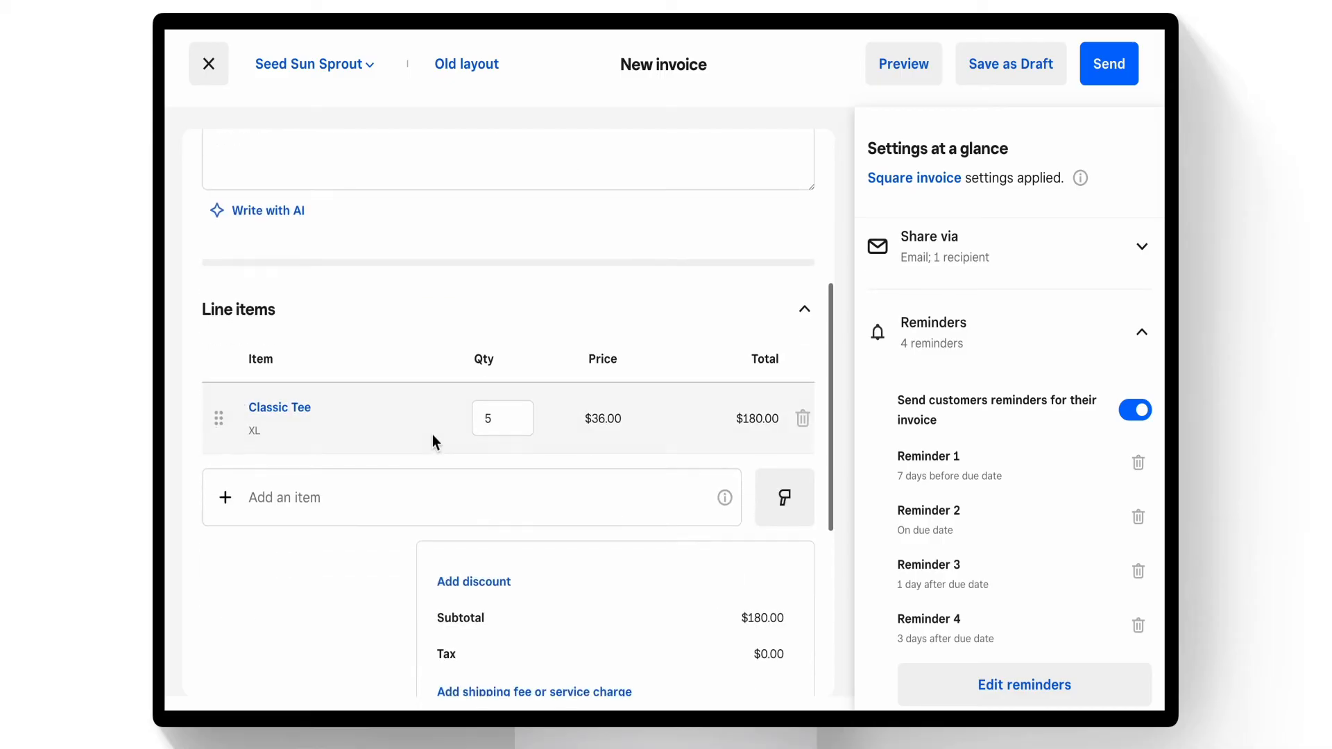
scroll("down", 3)
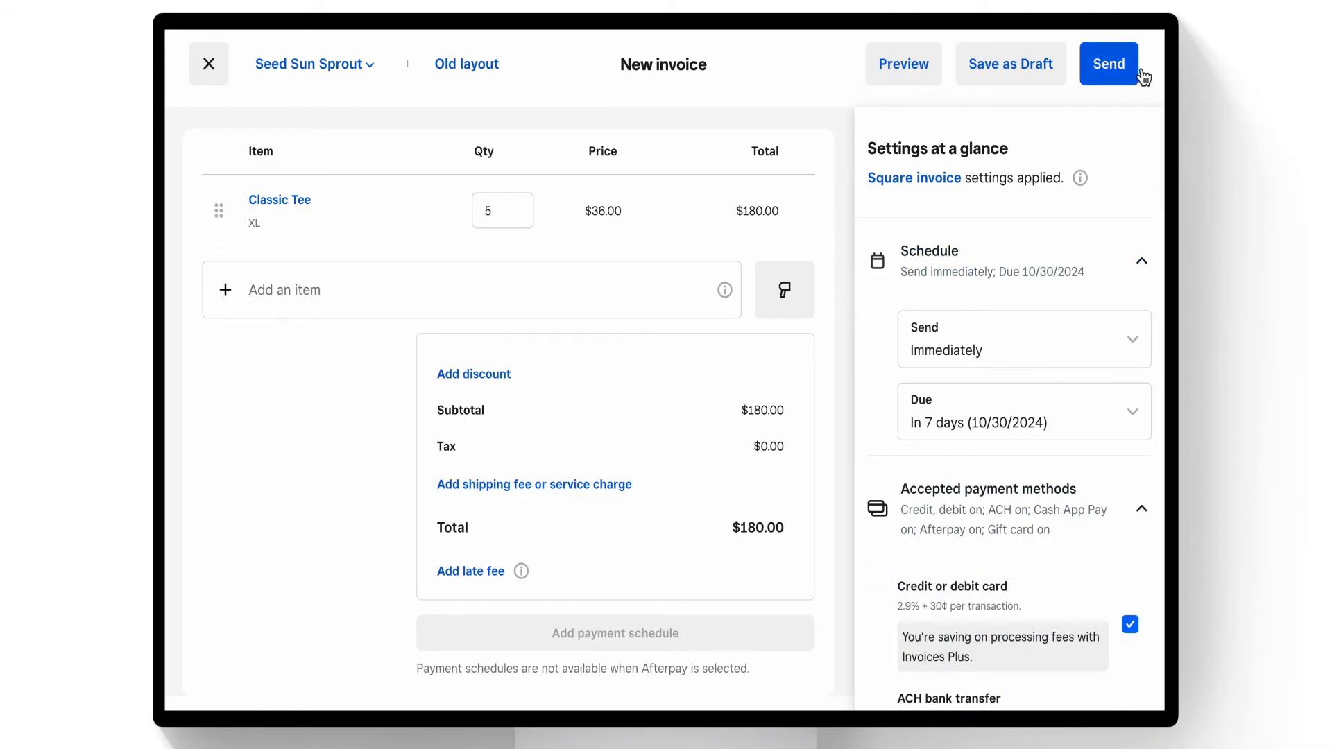
left_click(1109, 64)
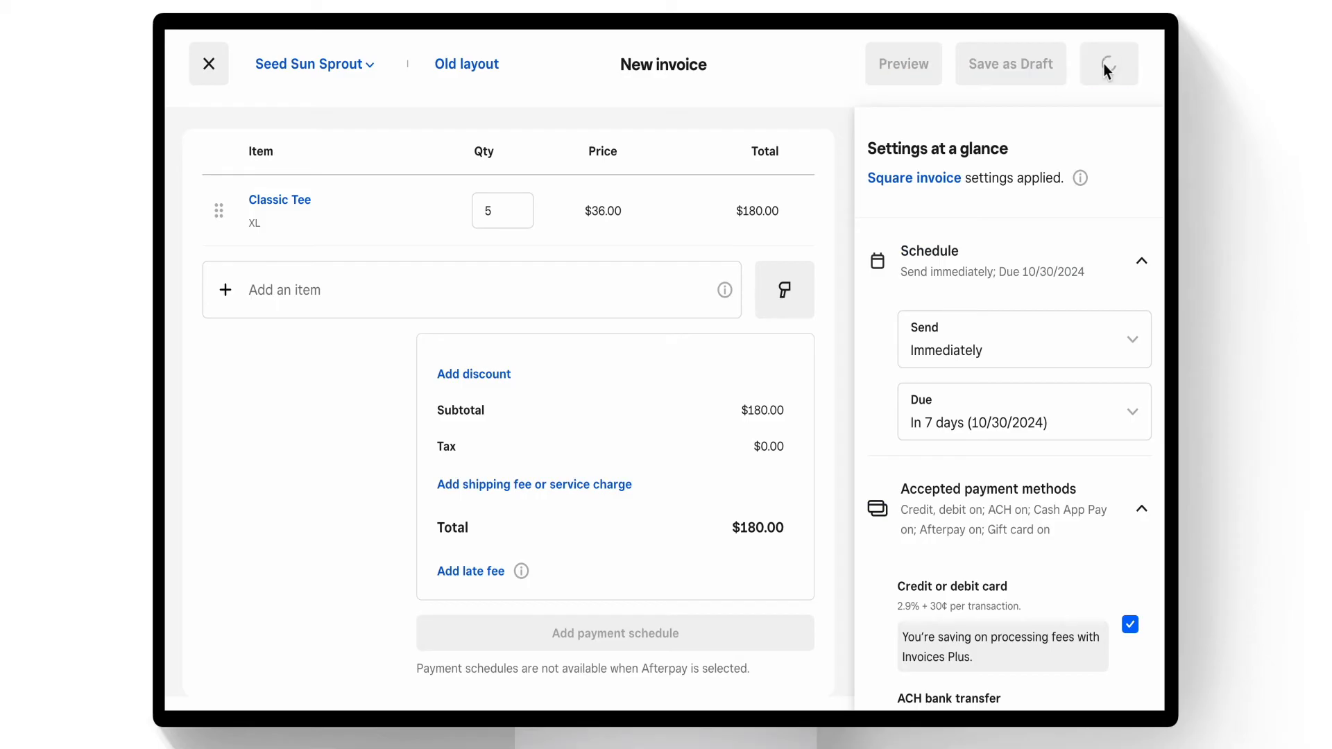
left_click(1108, 63)
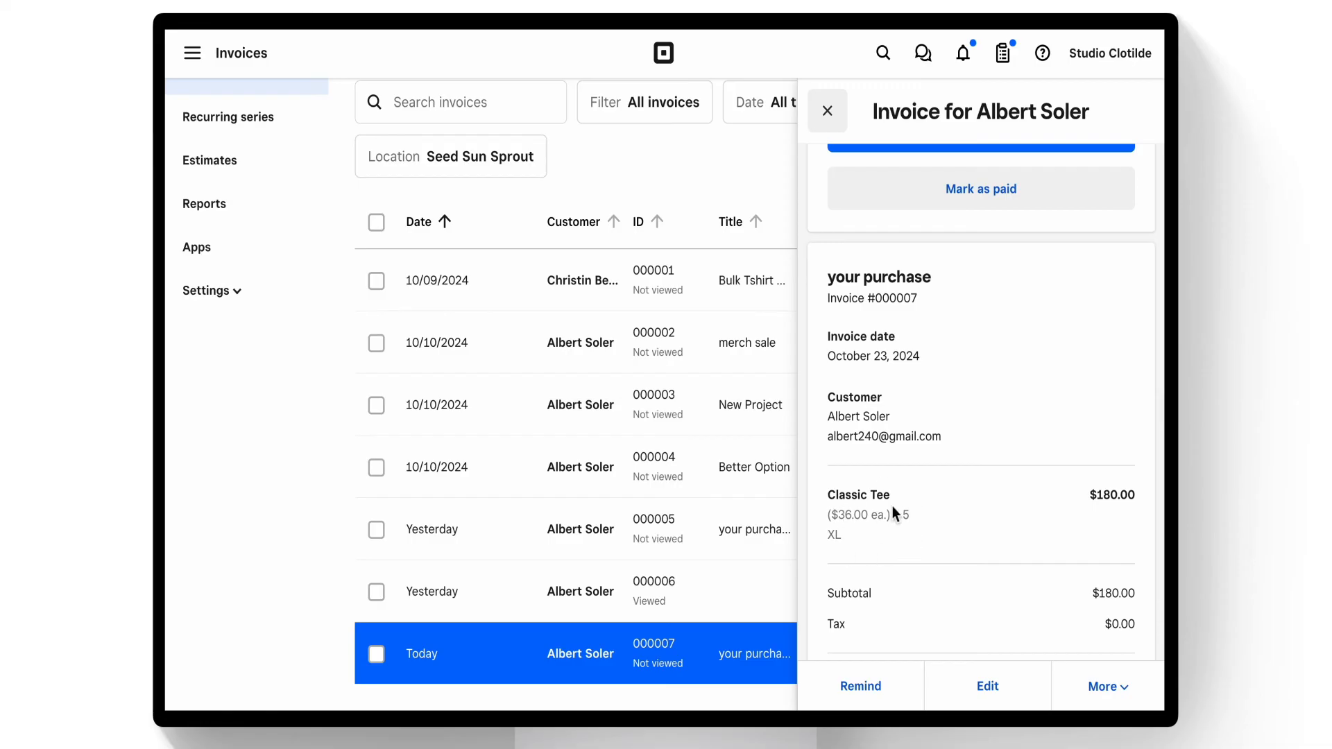
scroll("down", 3)
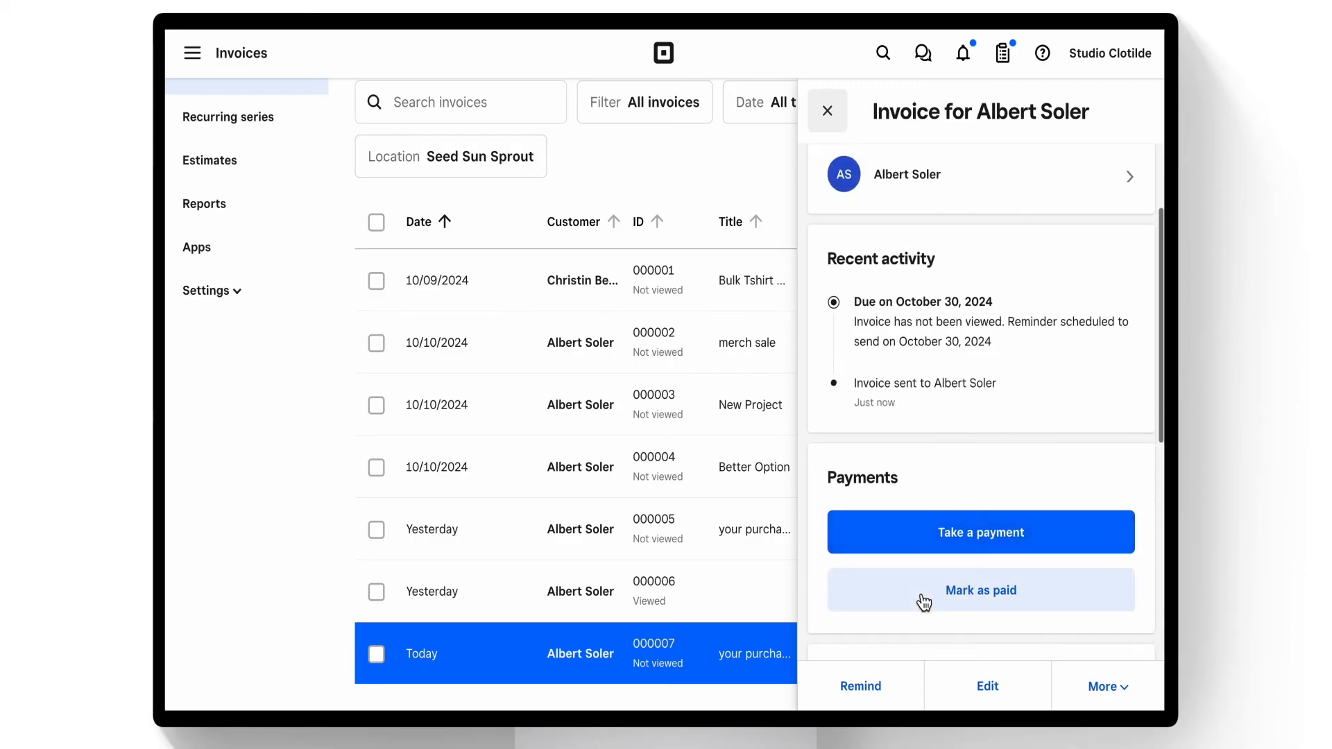
Step: Start Mark as paid for the $180.00 invoice and list the payment method options
left_click(980, 589)
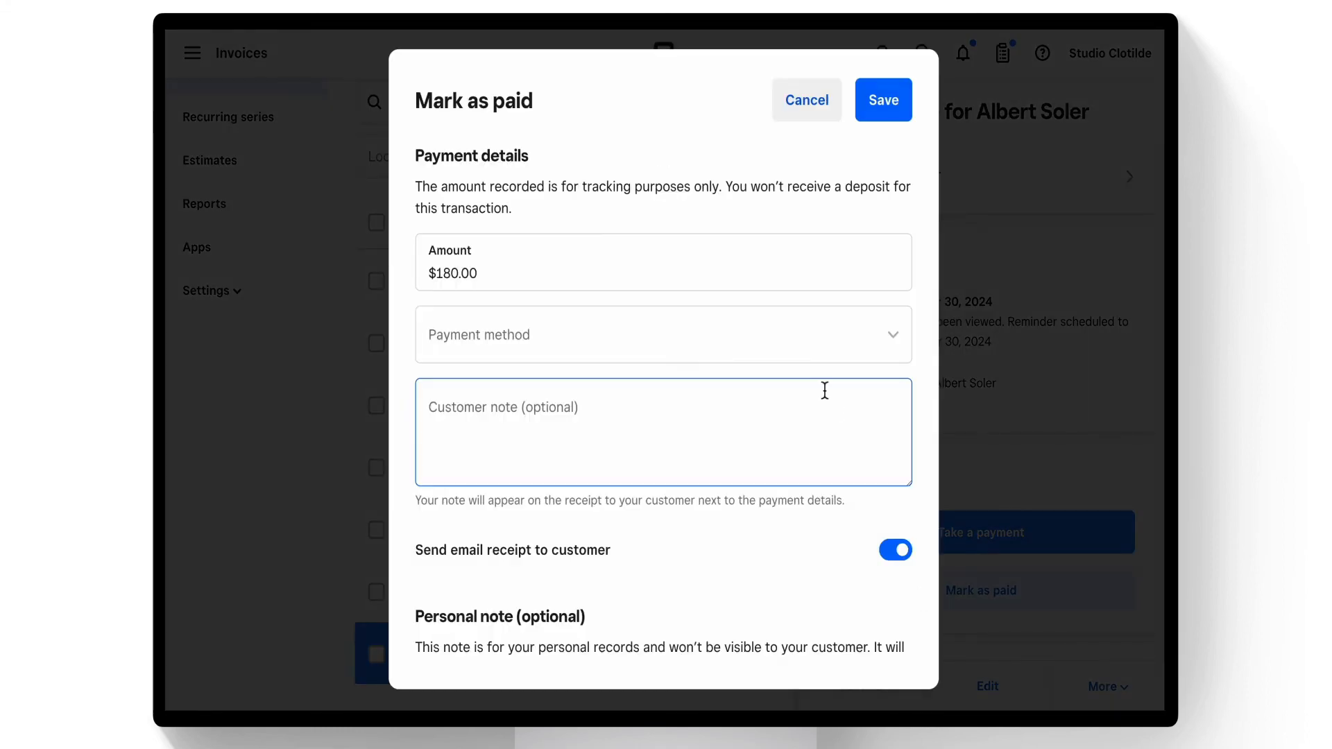
left_click(662, 334)
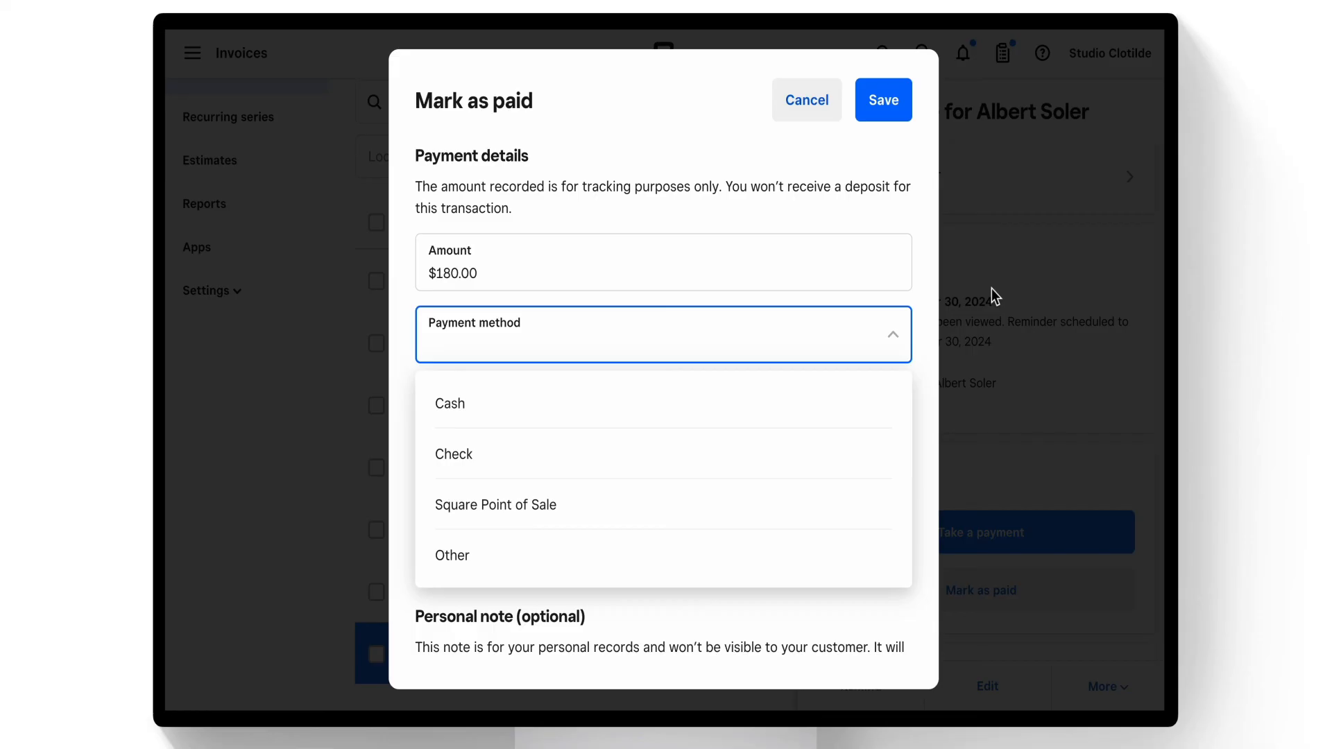
mouse_move(1000, 254)
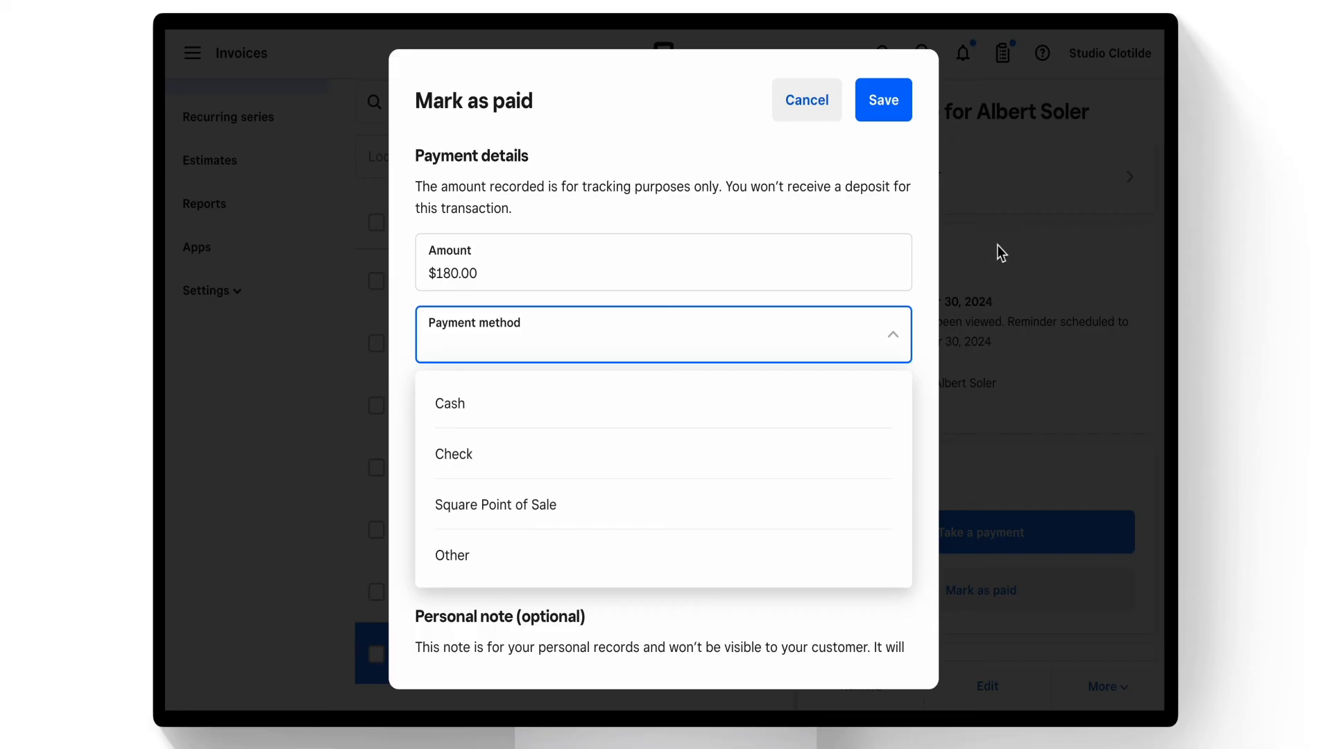
mouse_move(1006, 244)
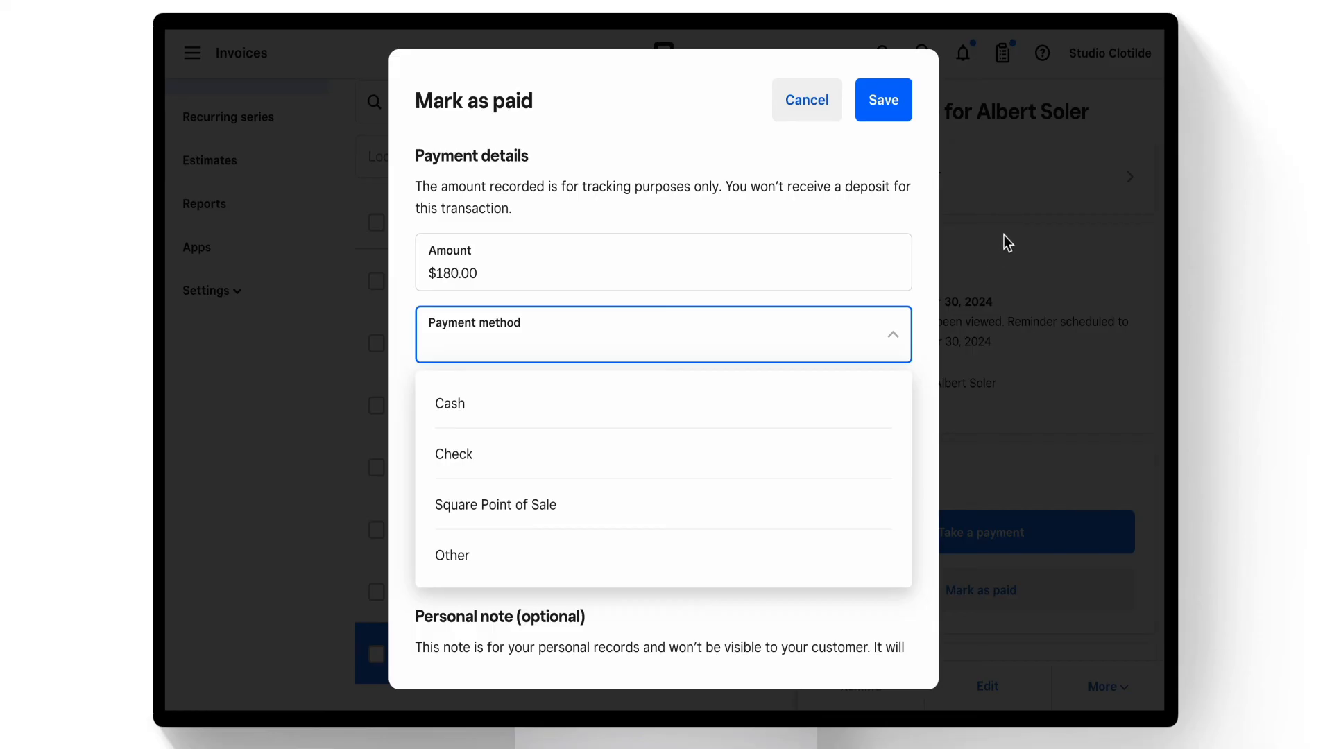